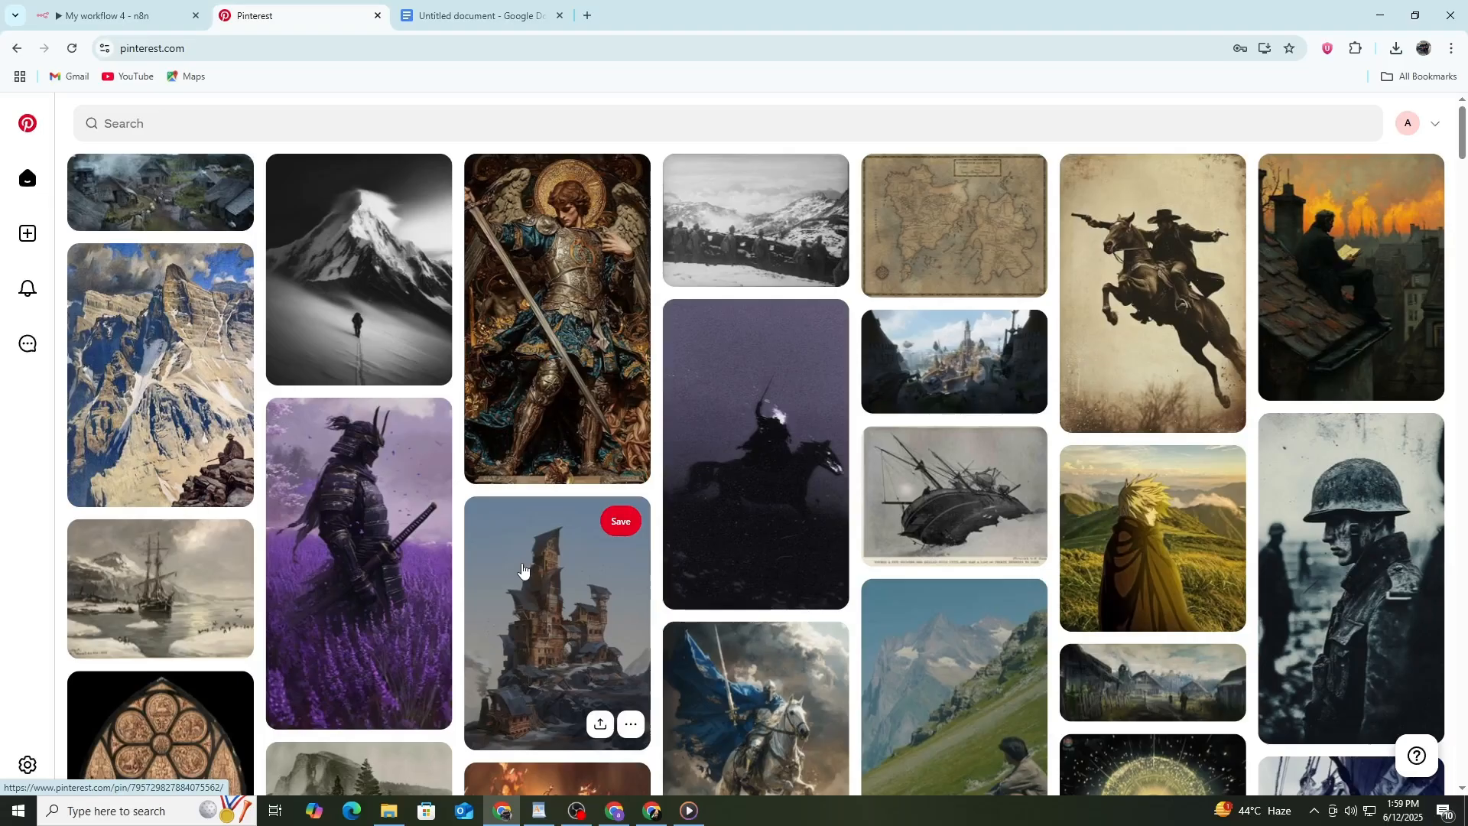
mouse_move(513, 572)
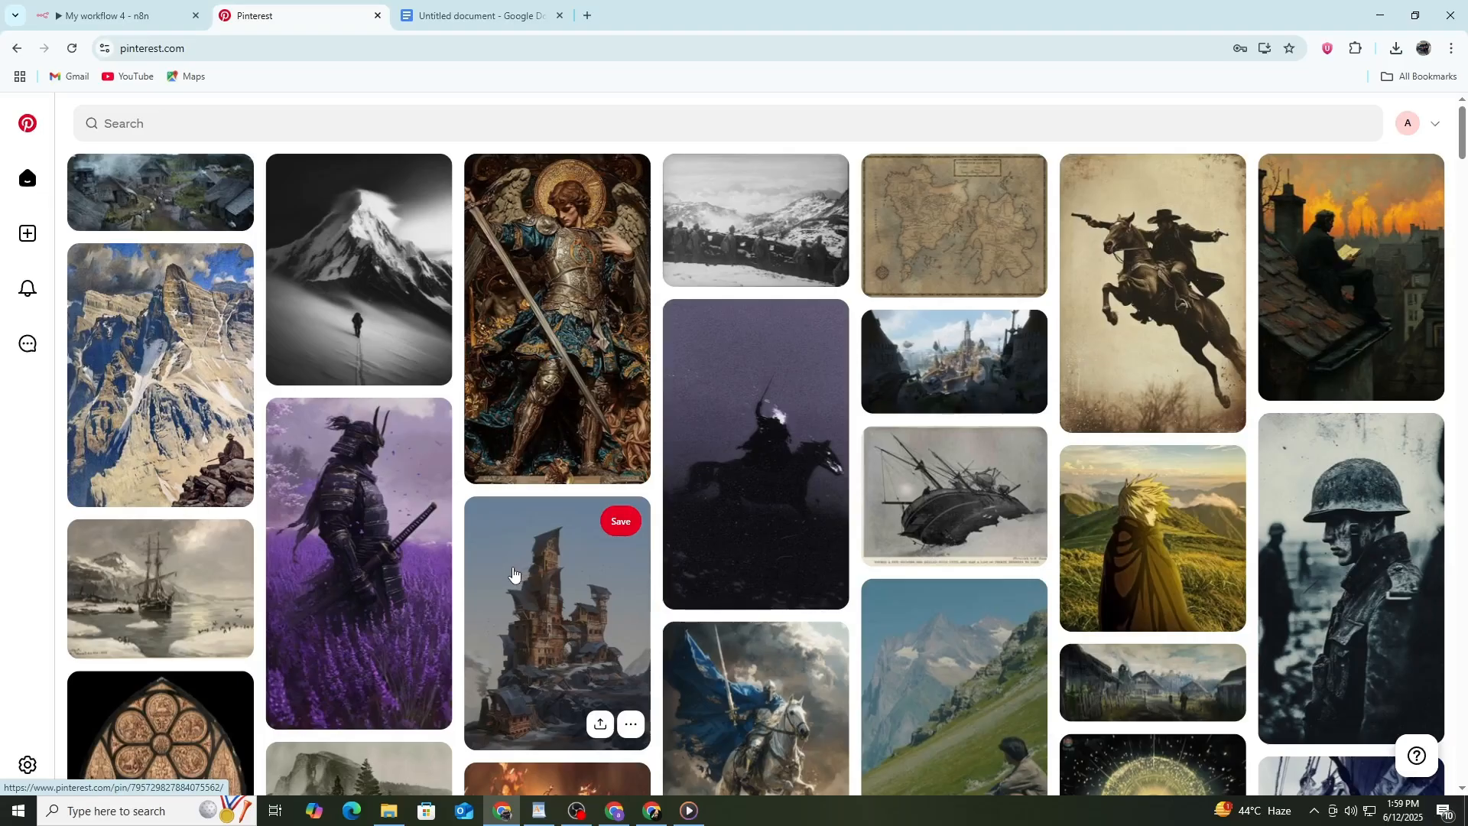
Step: Start adding a first step to My workflow 4 and search the trigger panel for 'goo'
click(112, 16)
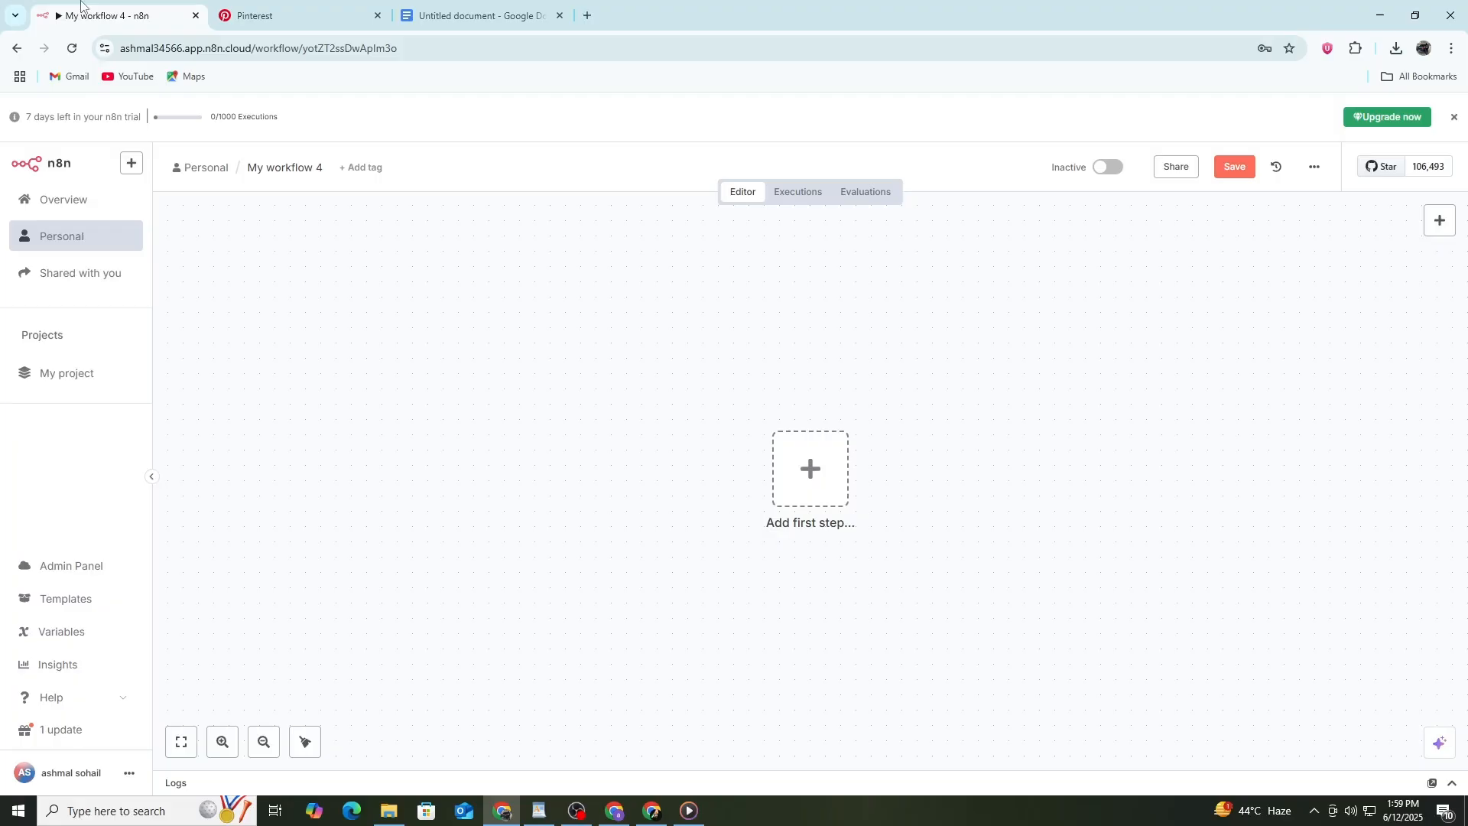
mouse_move(989, 398)
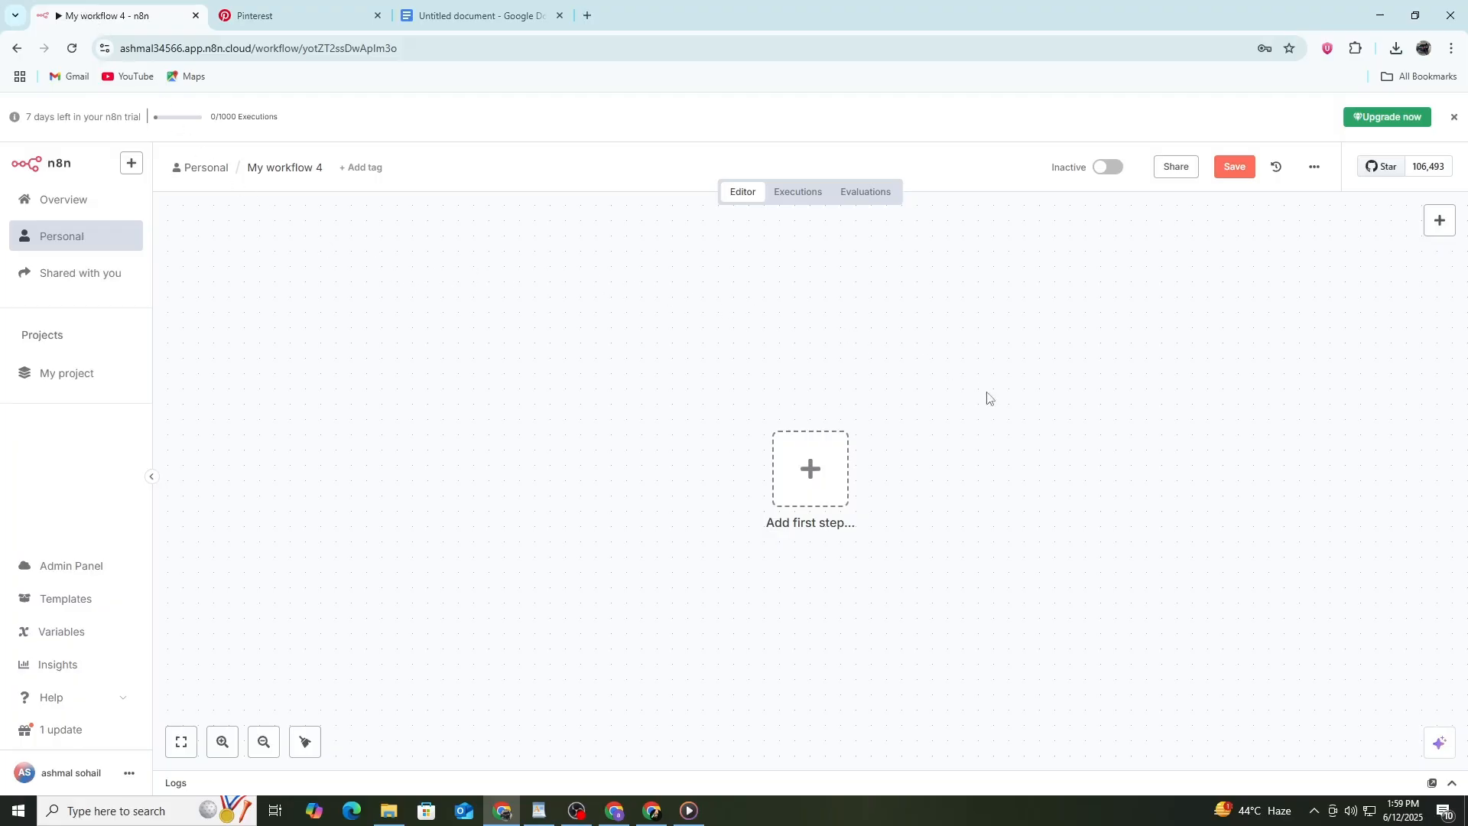
mouse_move(996, 443)
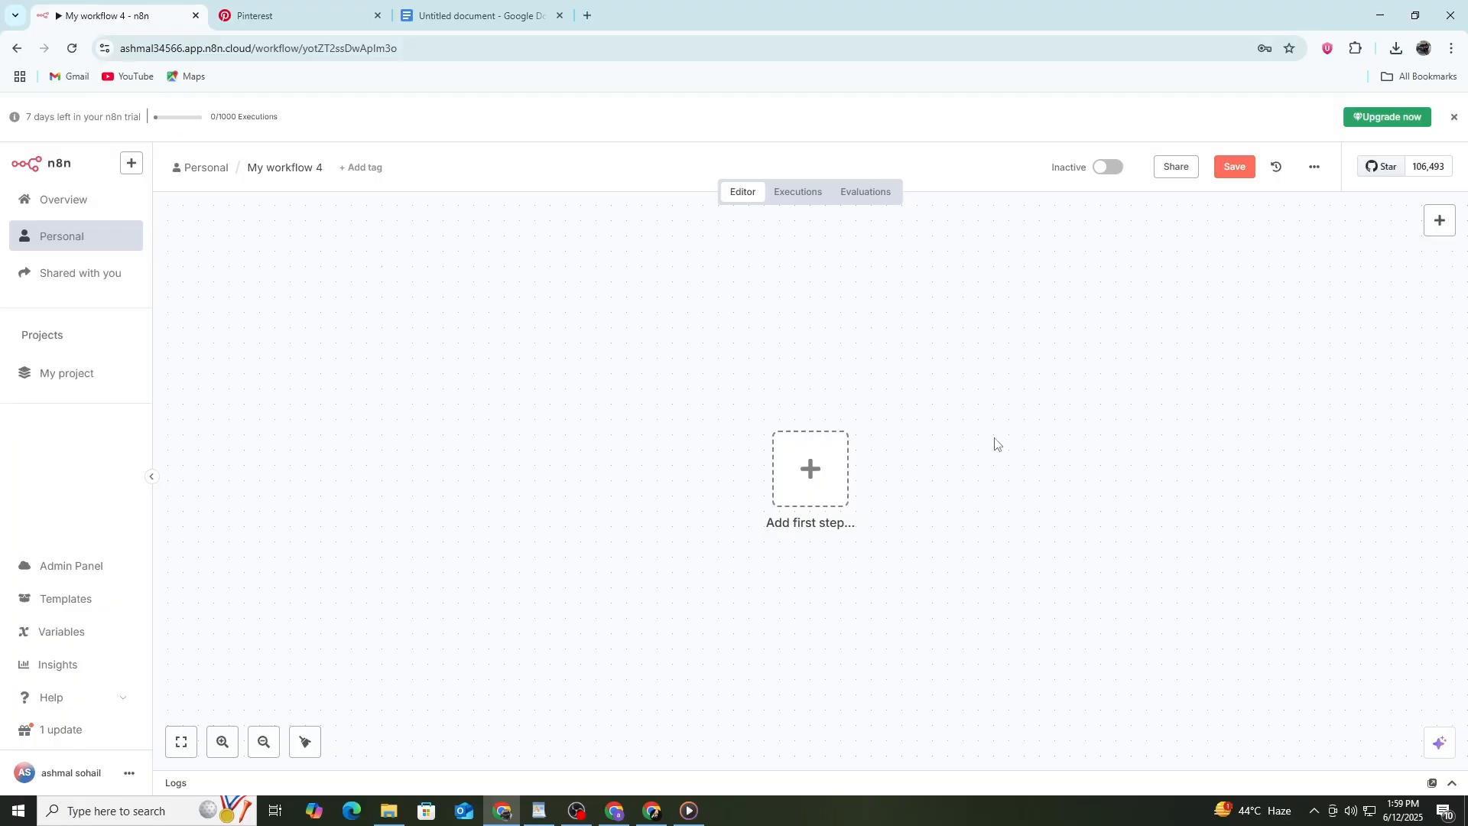
mouse_move(810, 468)
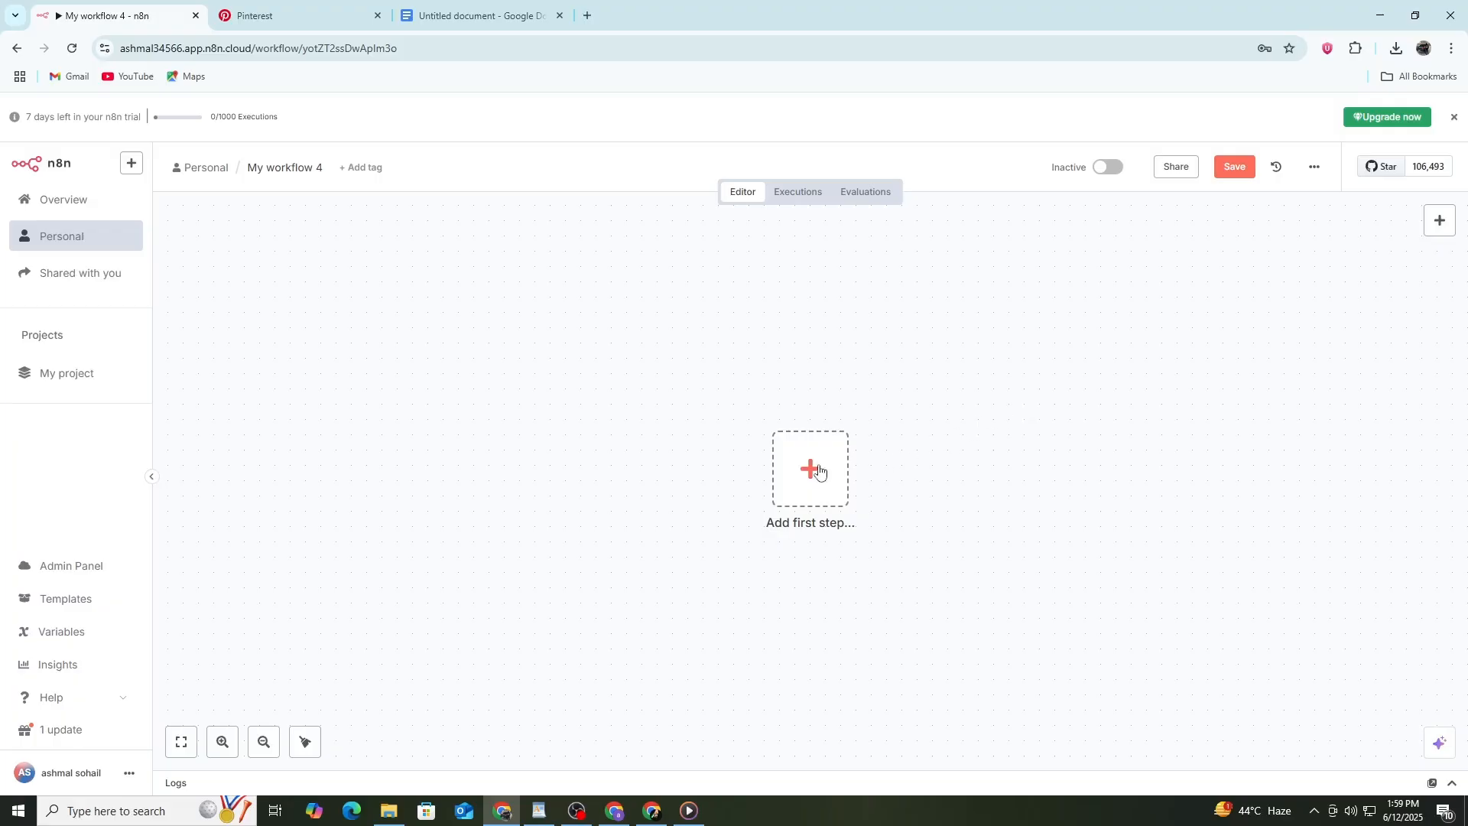
click(808, 469)
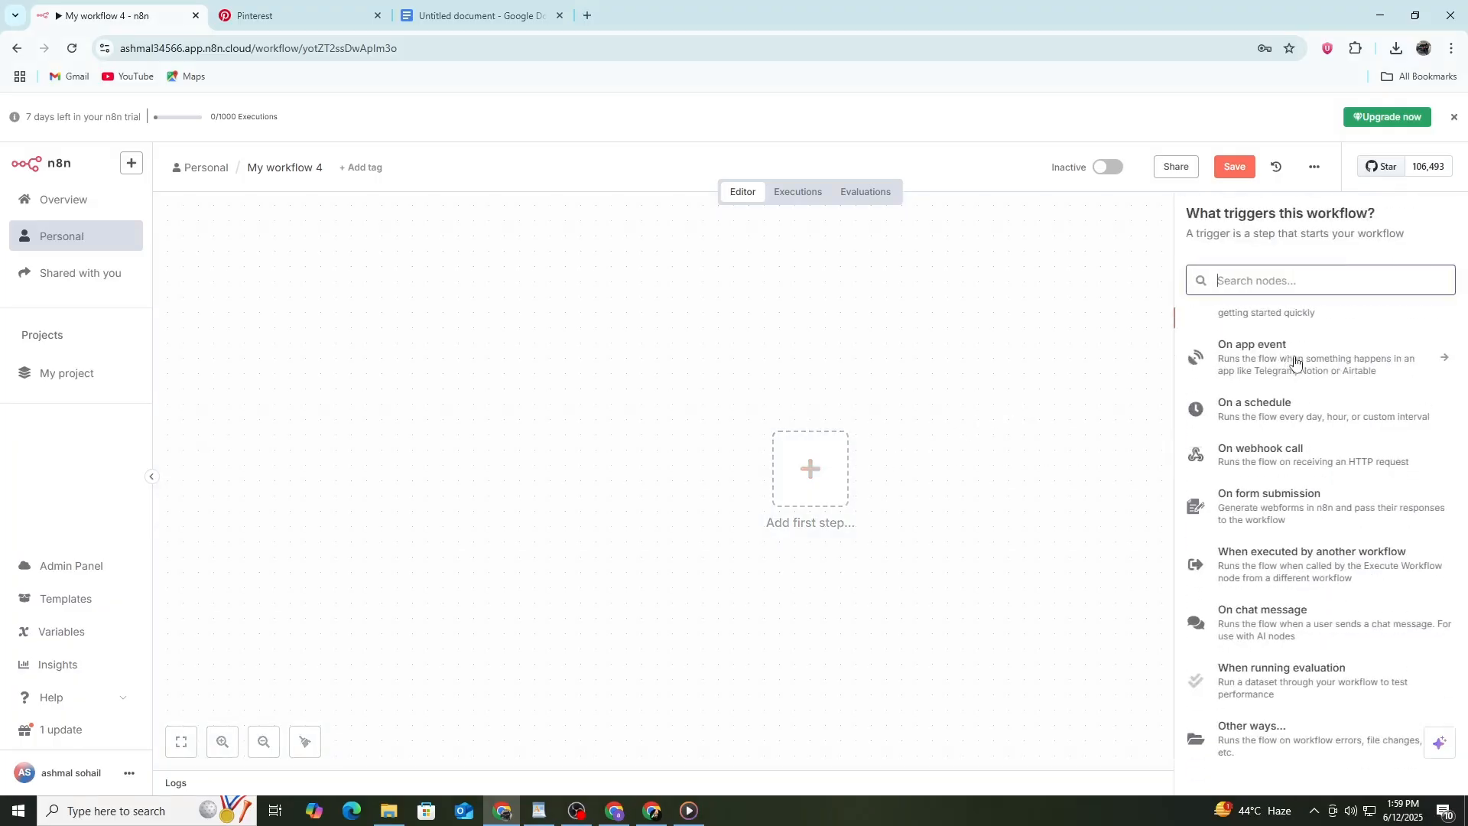
text(g)
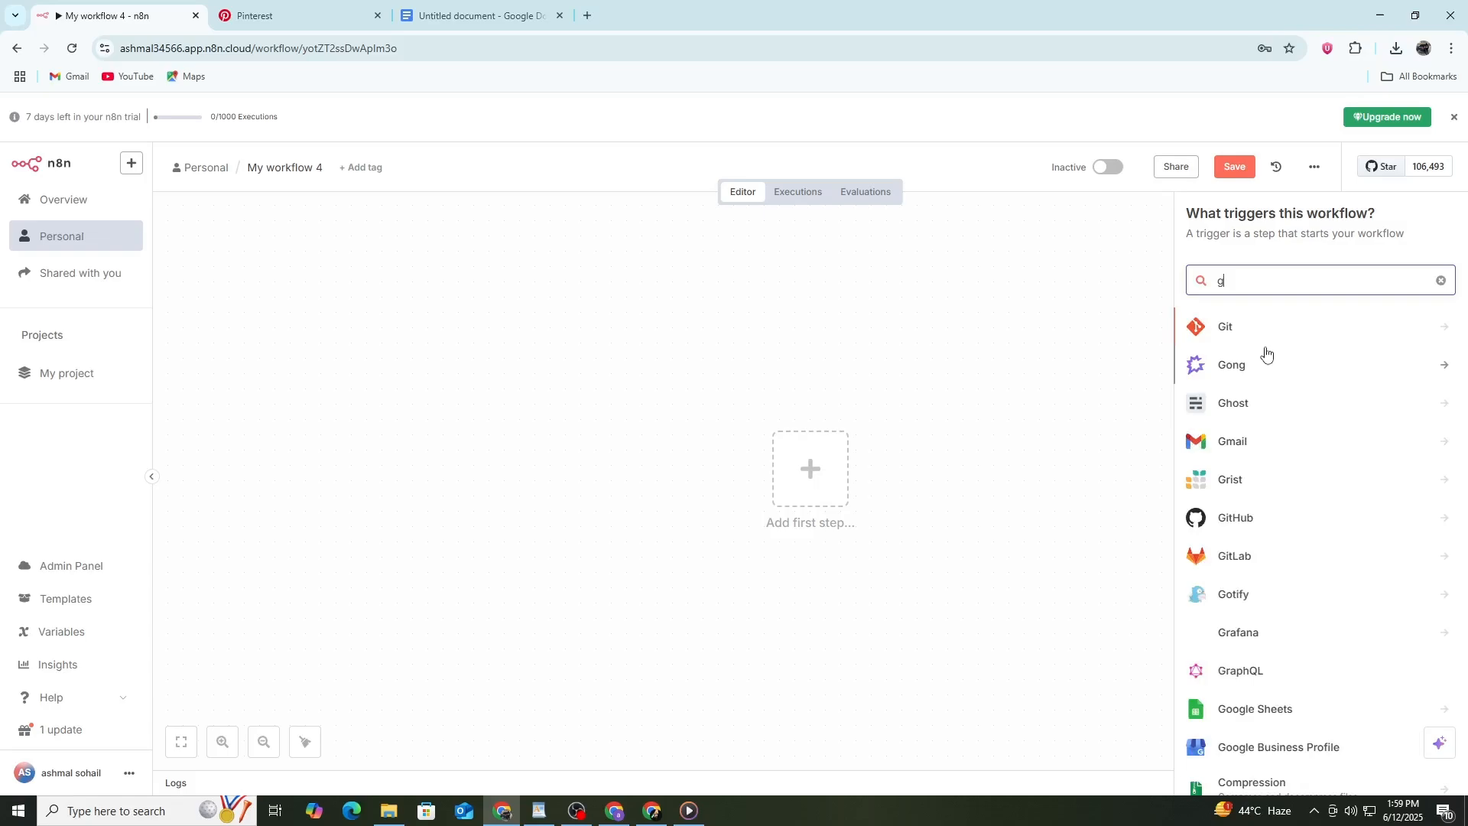
text(oo)
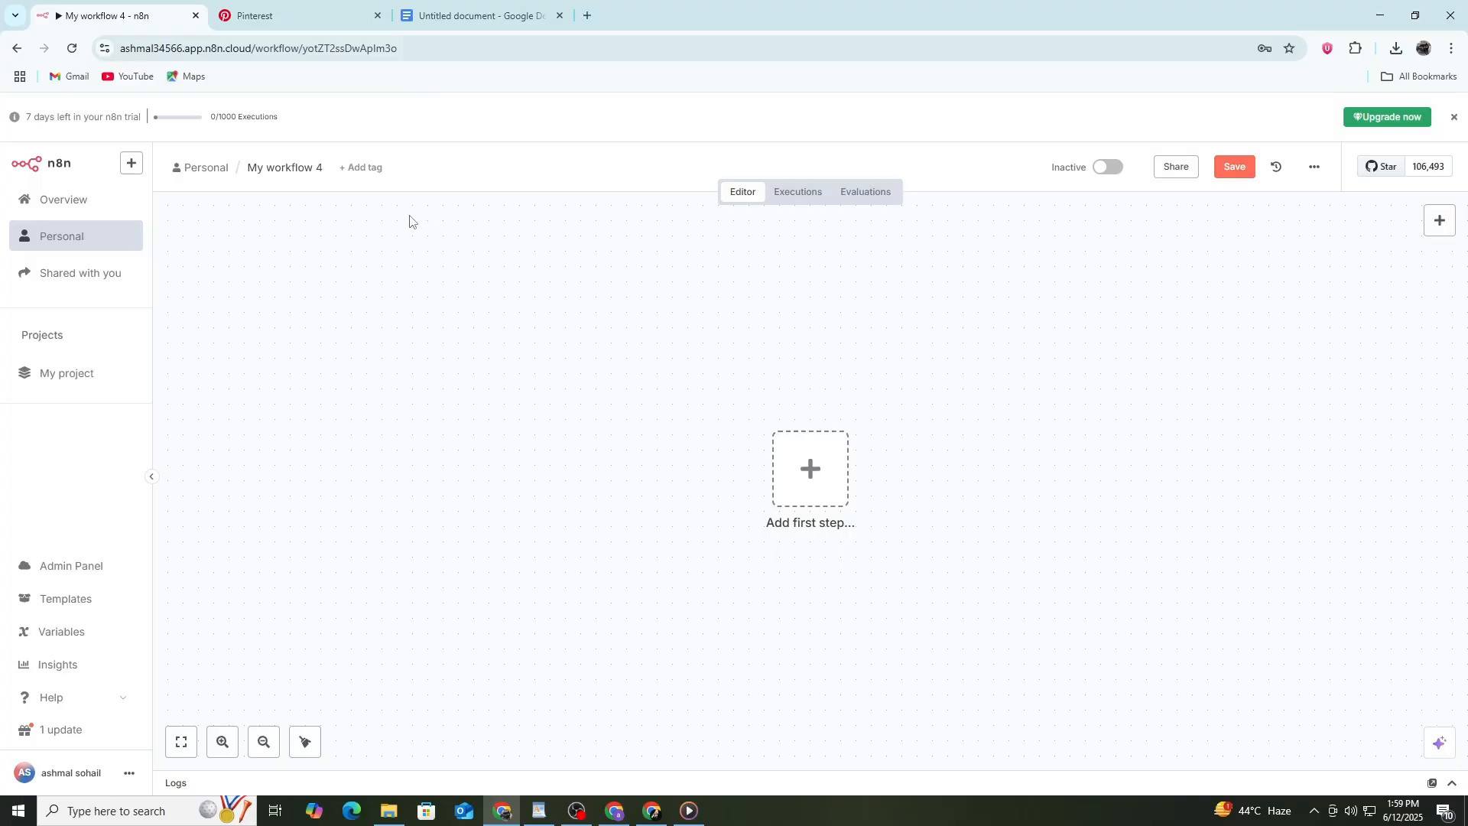
mouse_move(399, 232)
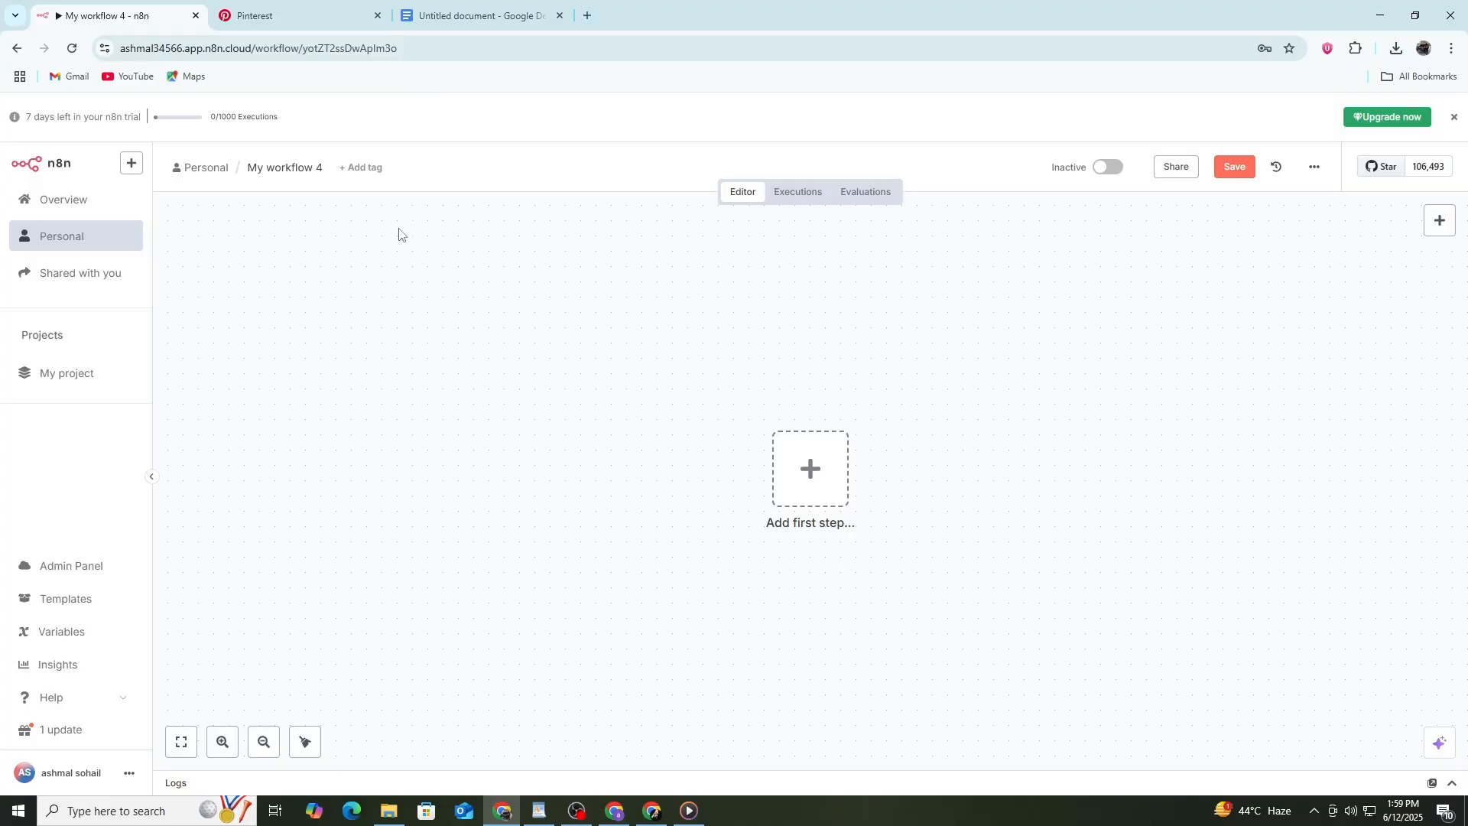
Step: Scroll down through the Pinterest home feed, then return to the n8n workflow
click(296, 16)
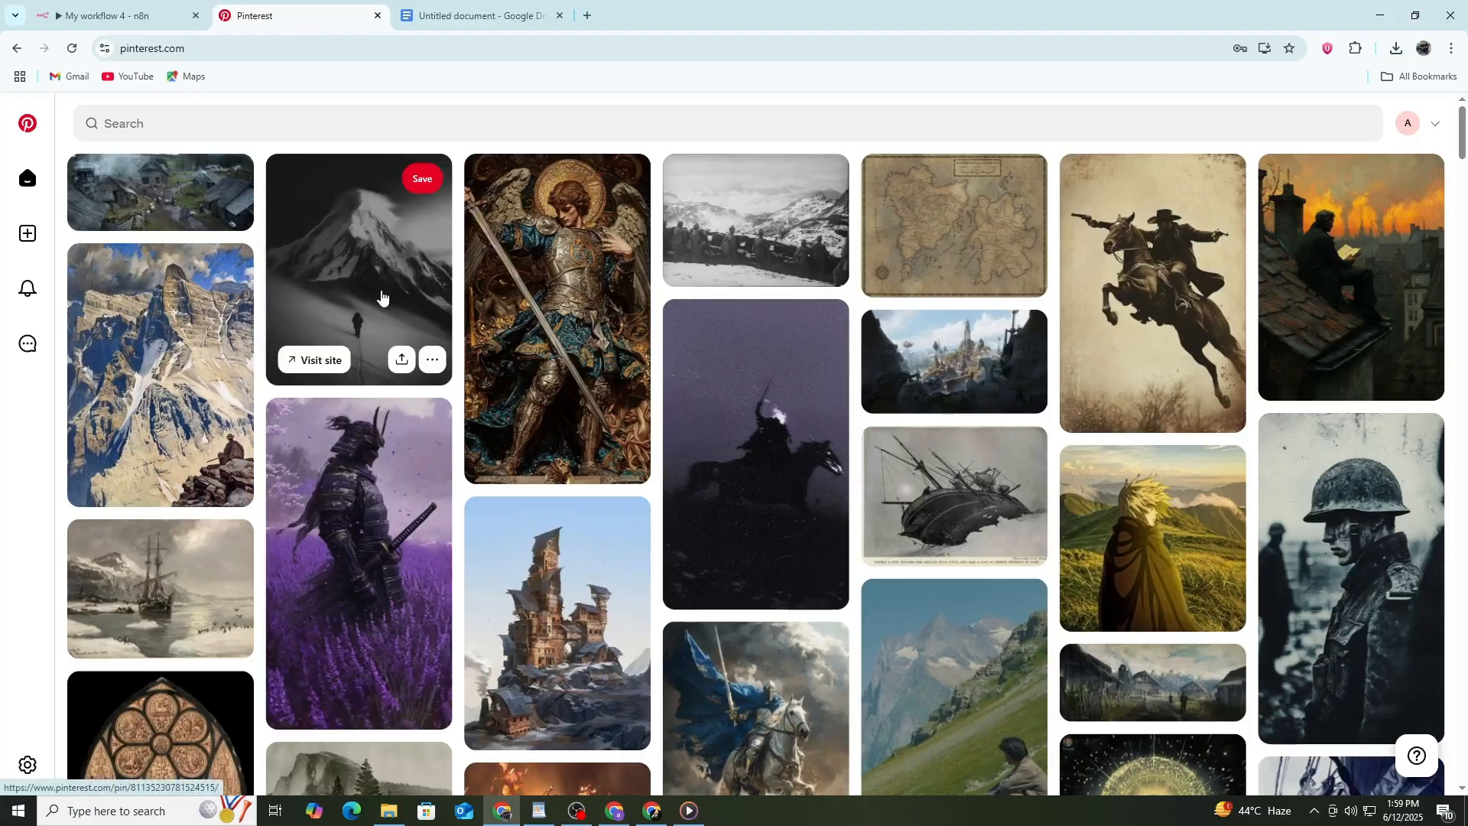
scroll(down, 3)
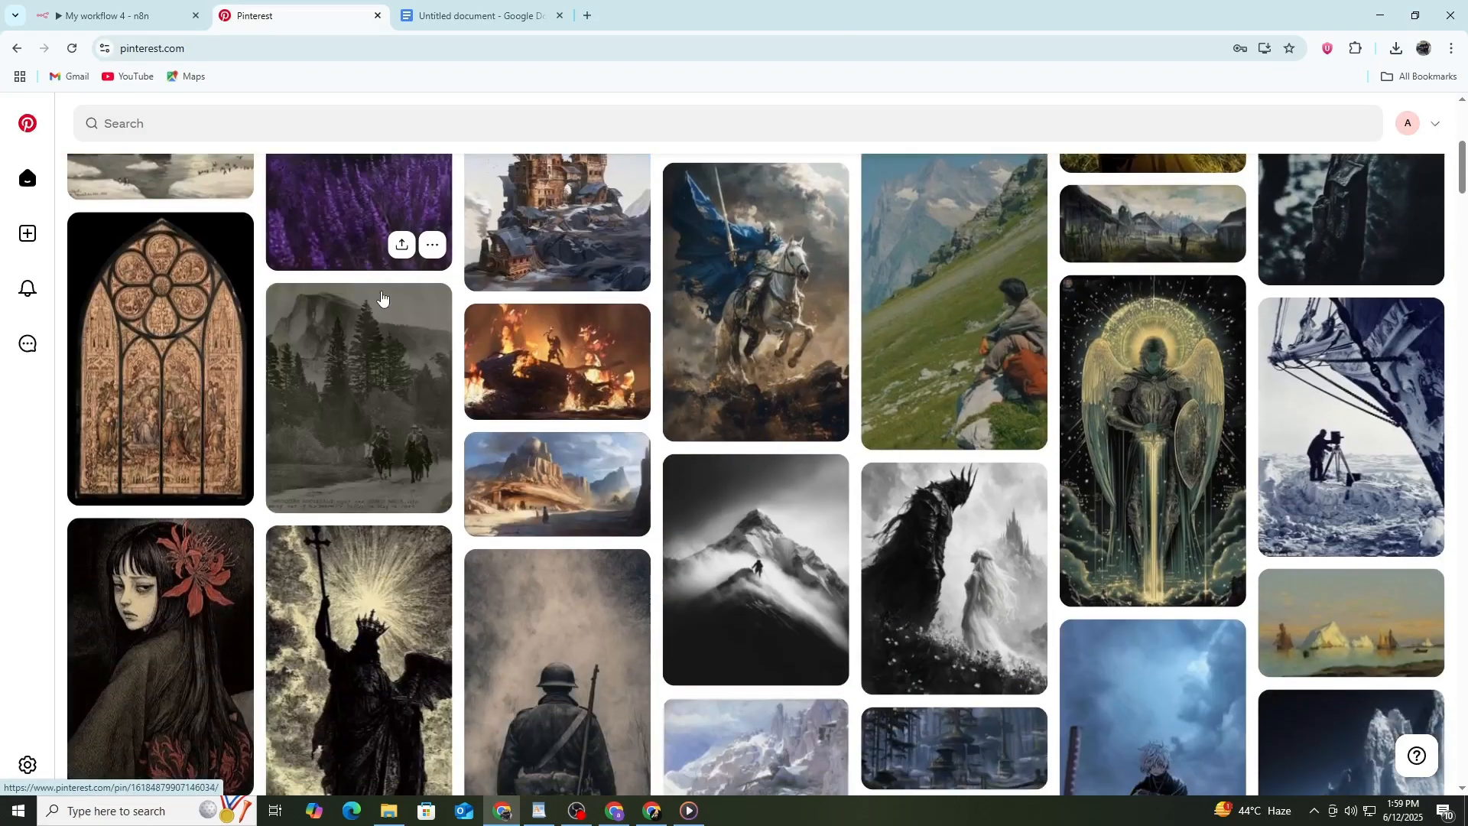
scroll(down, 3)
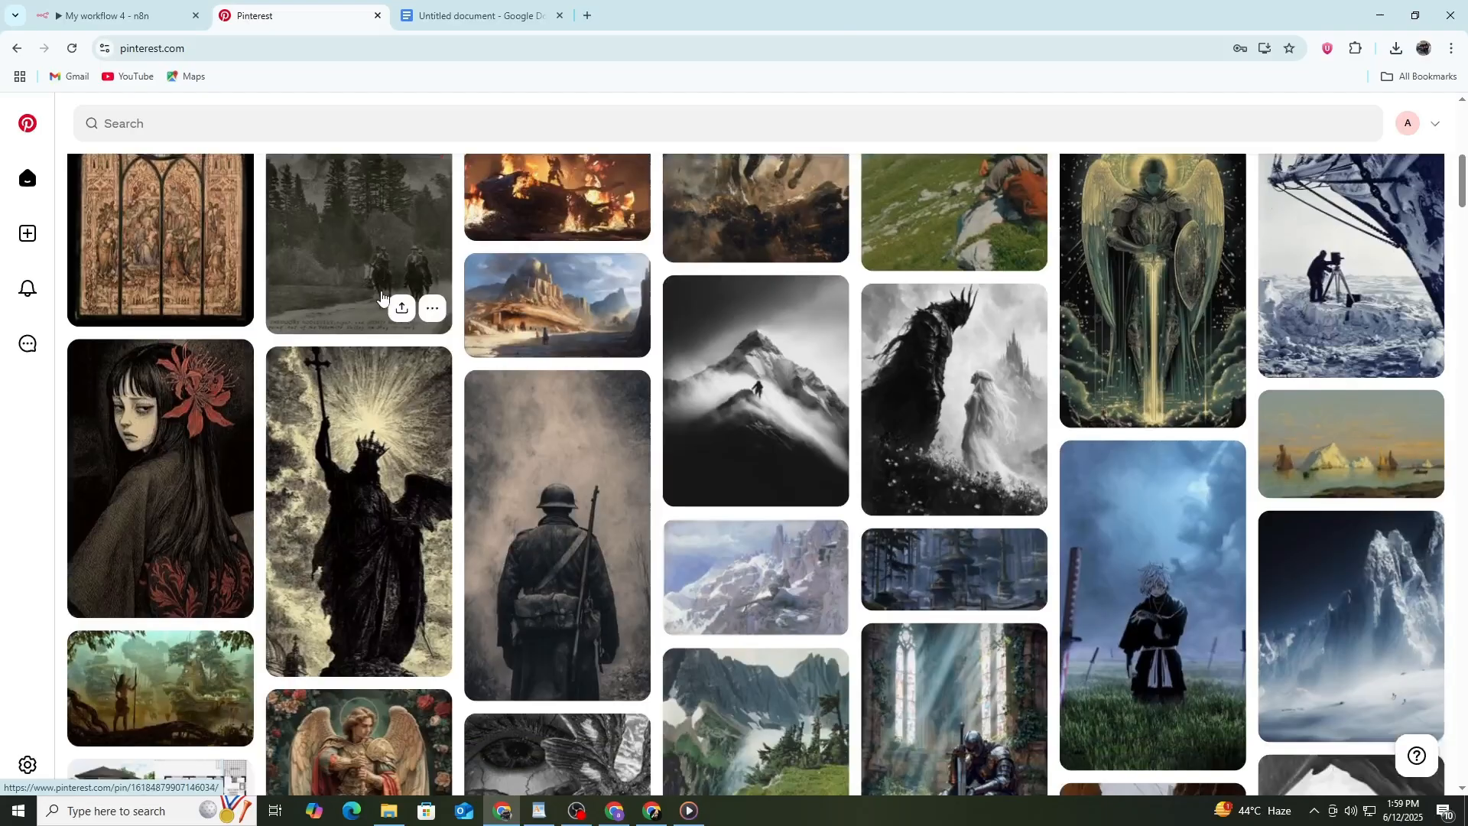
scroll(down, 3)
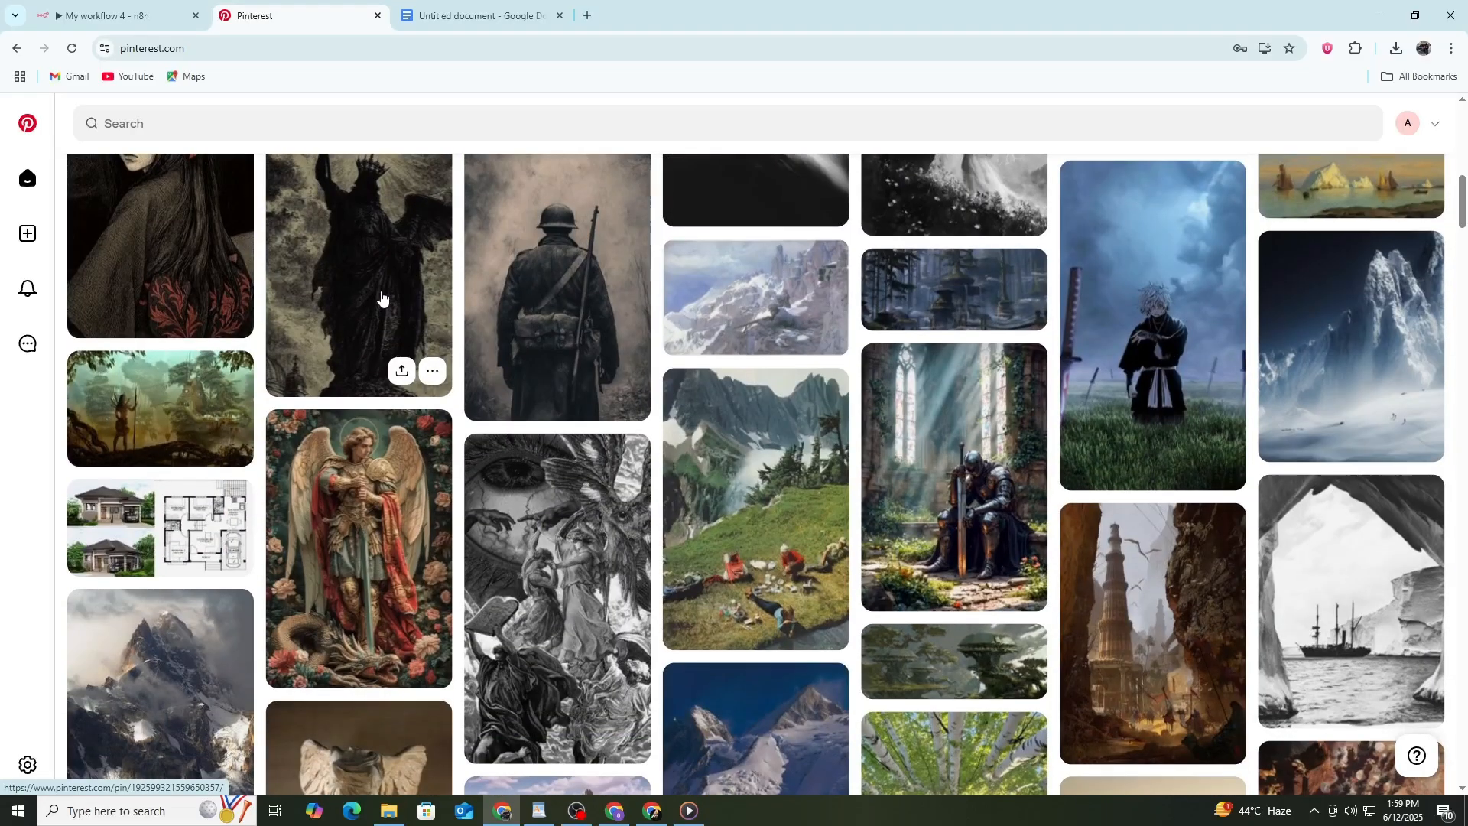
scroll(down, 3)
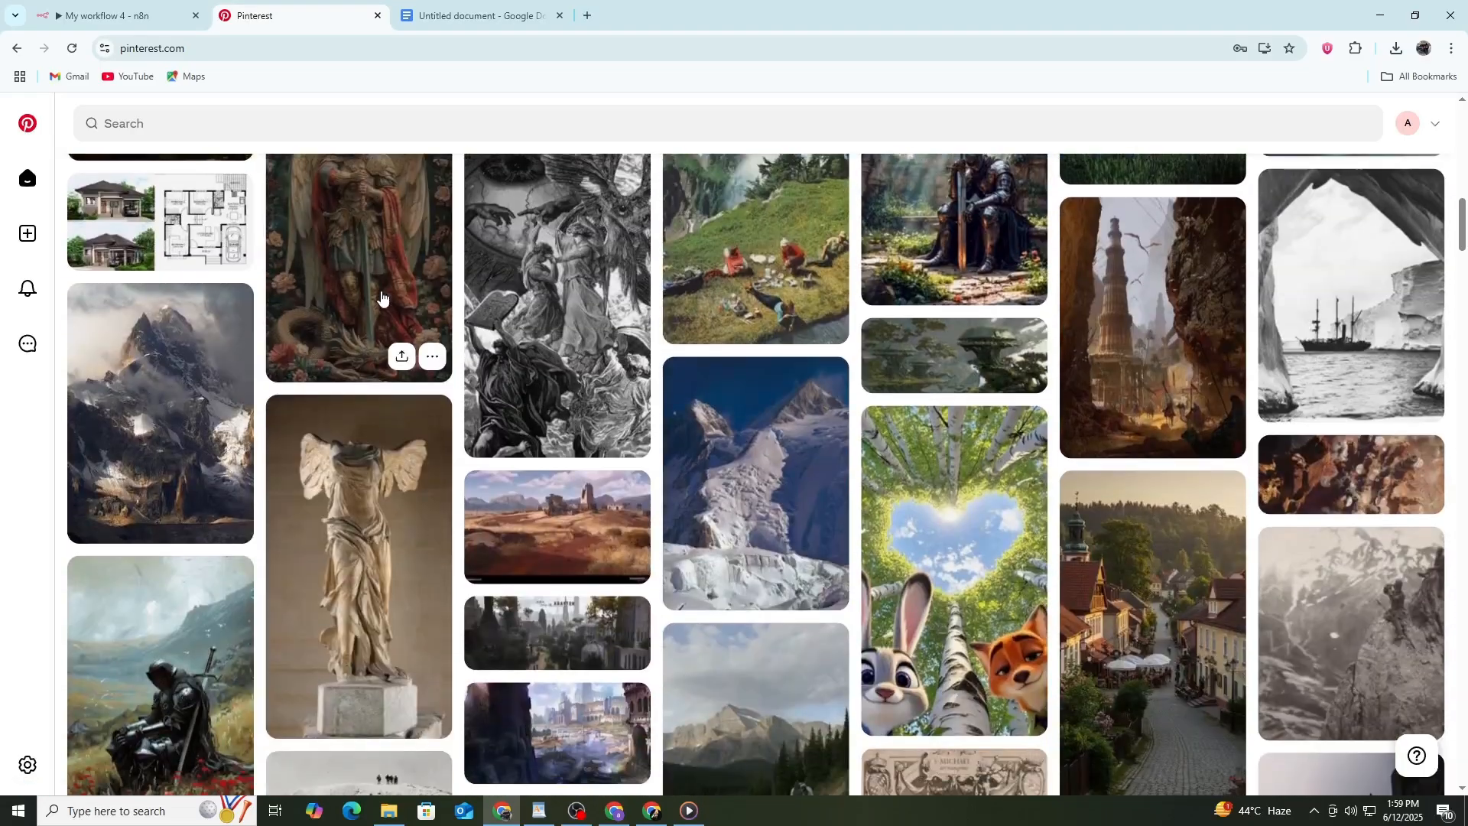
scroll(down, 3)
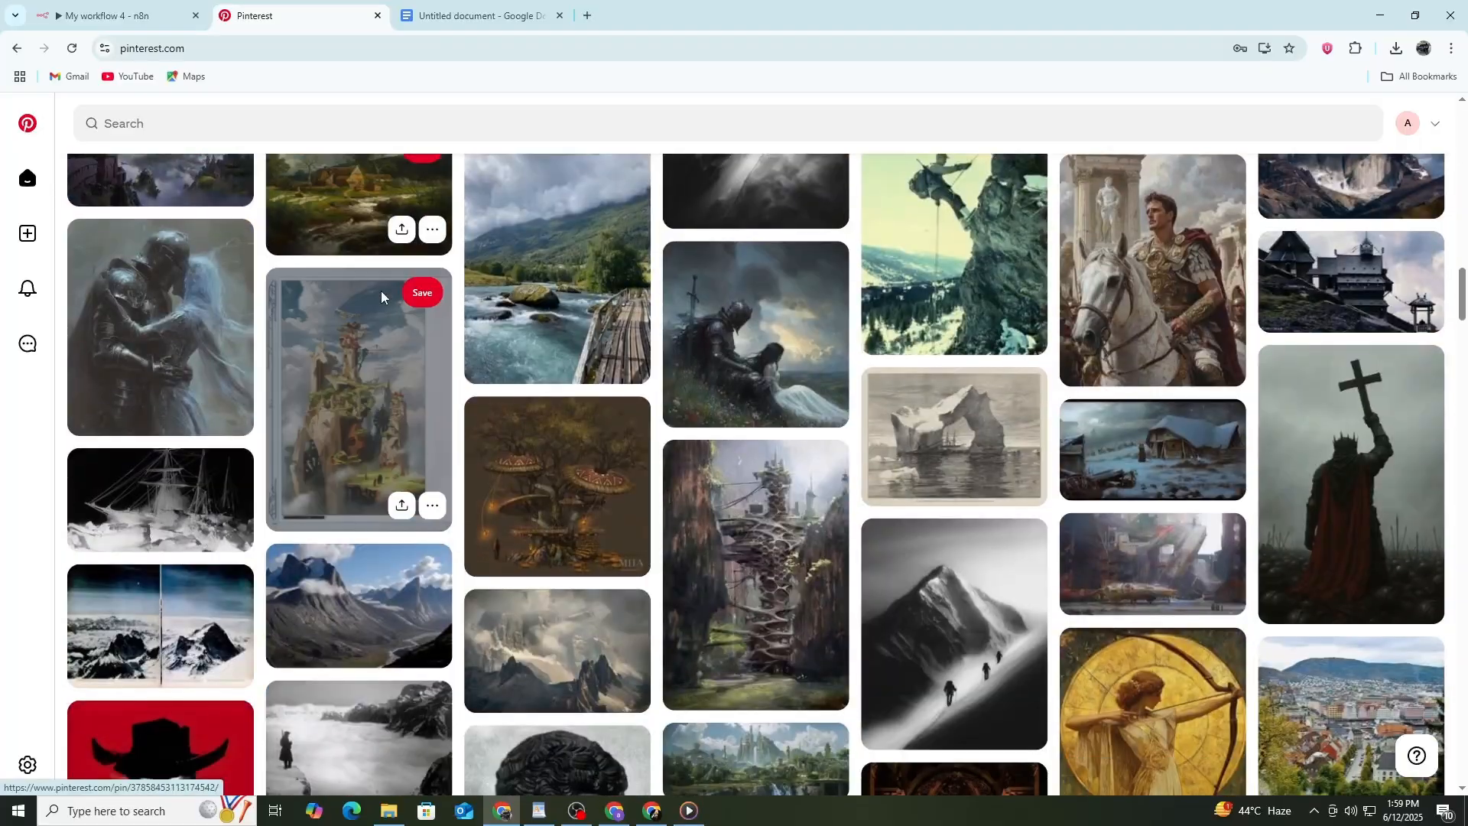
scroll(down, 3)
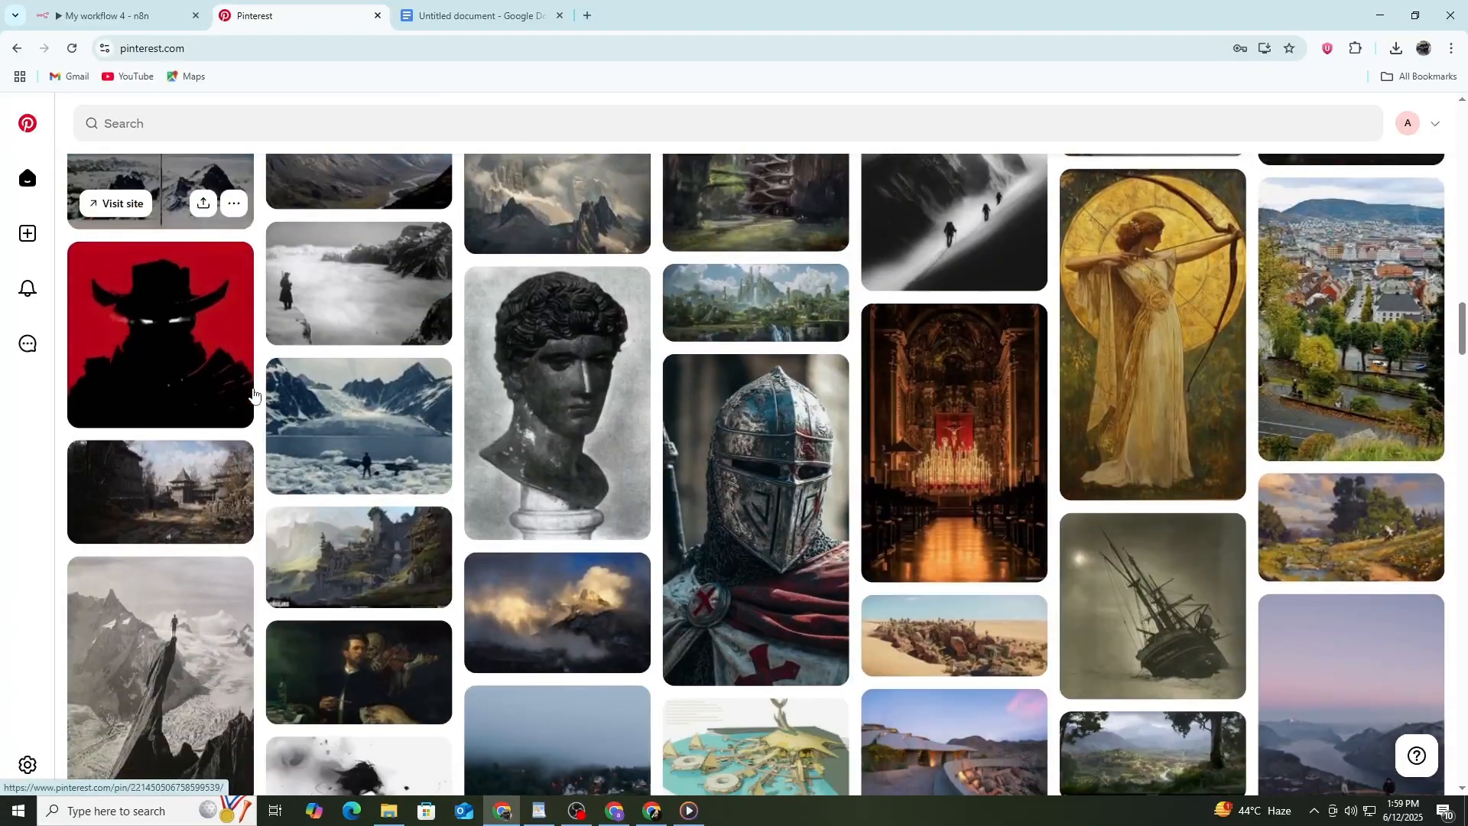
scroll(down, 3)
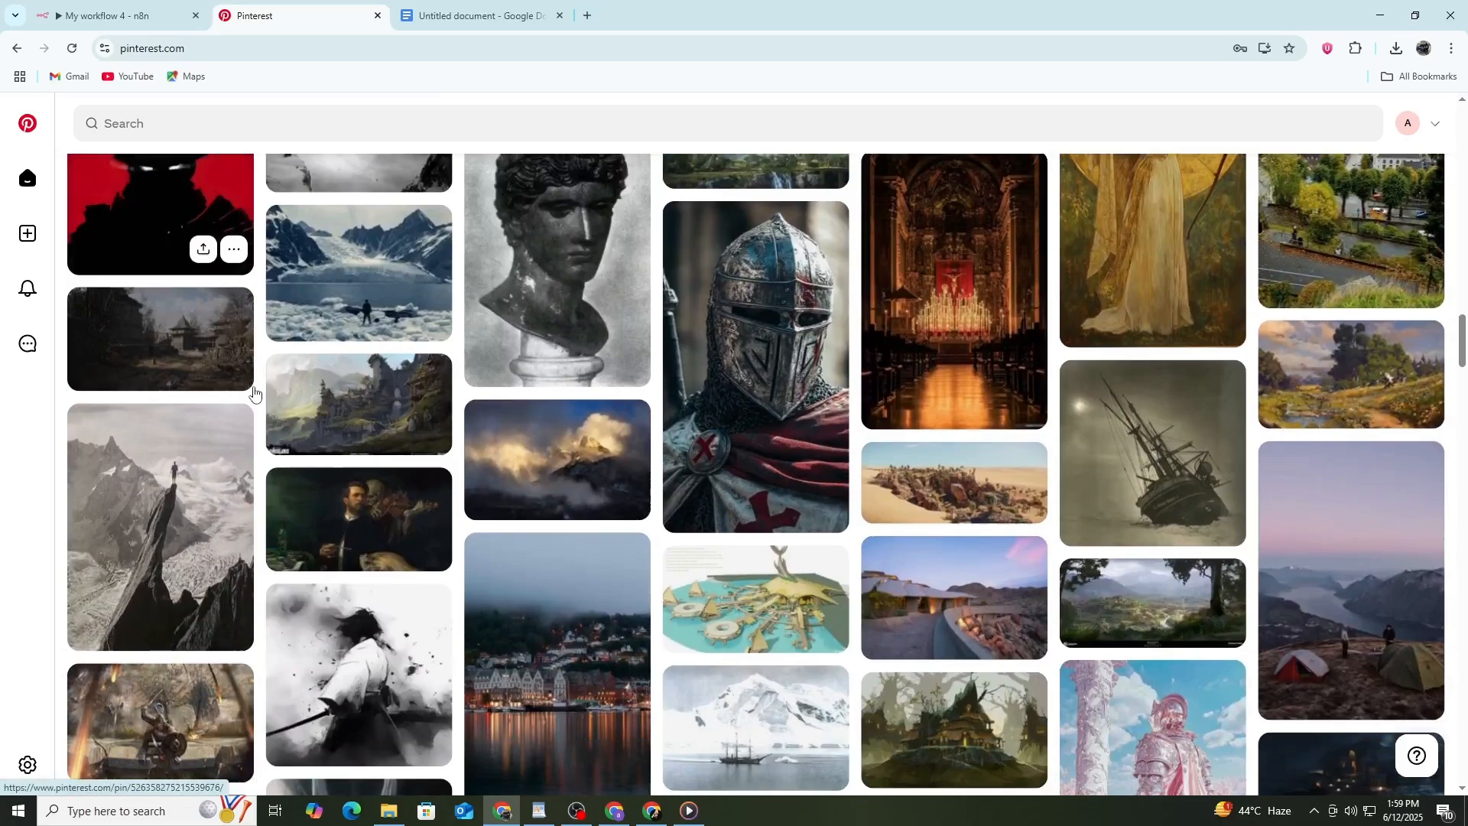
scroll(down, 3)
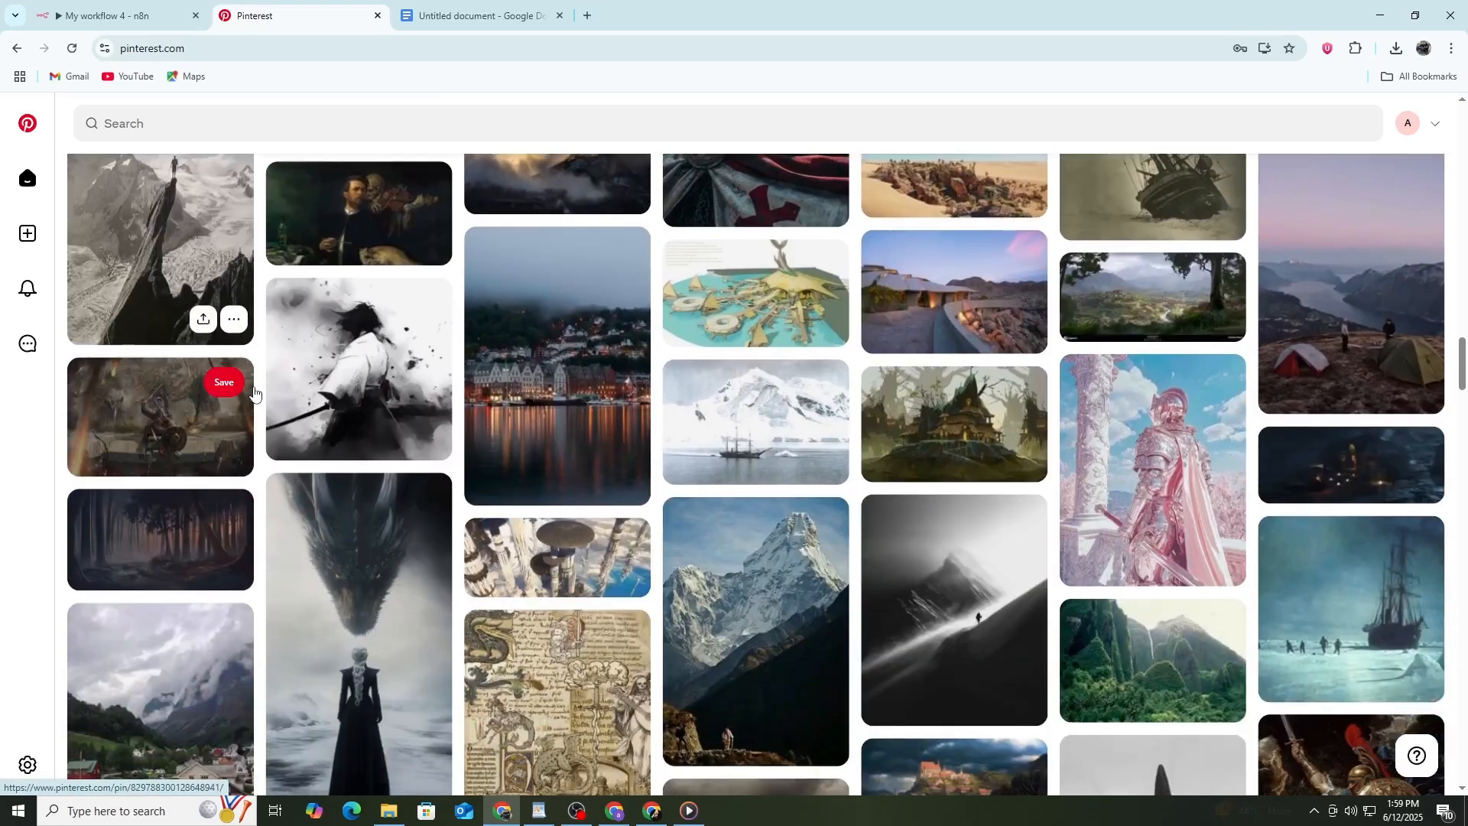
scroll(down, 3)
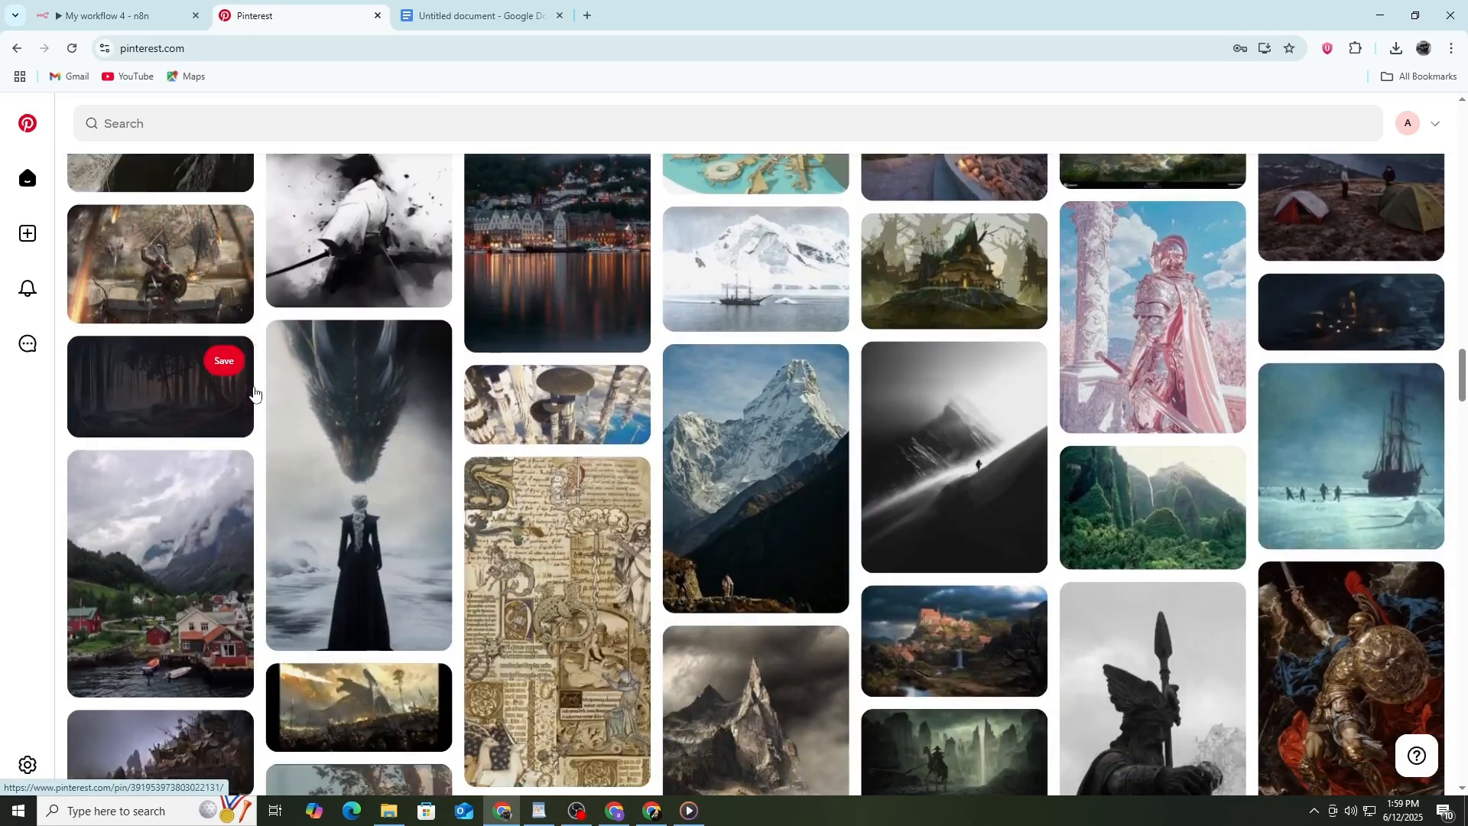
scroll(down, 3)
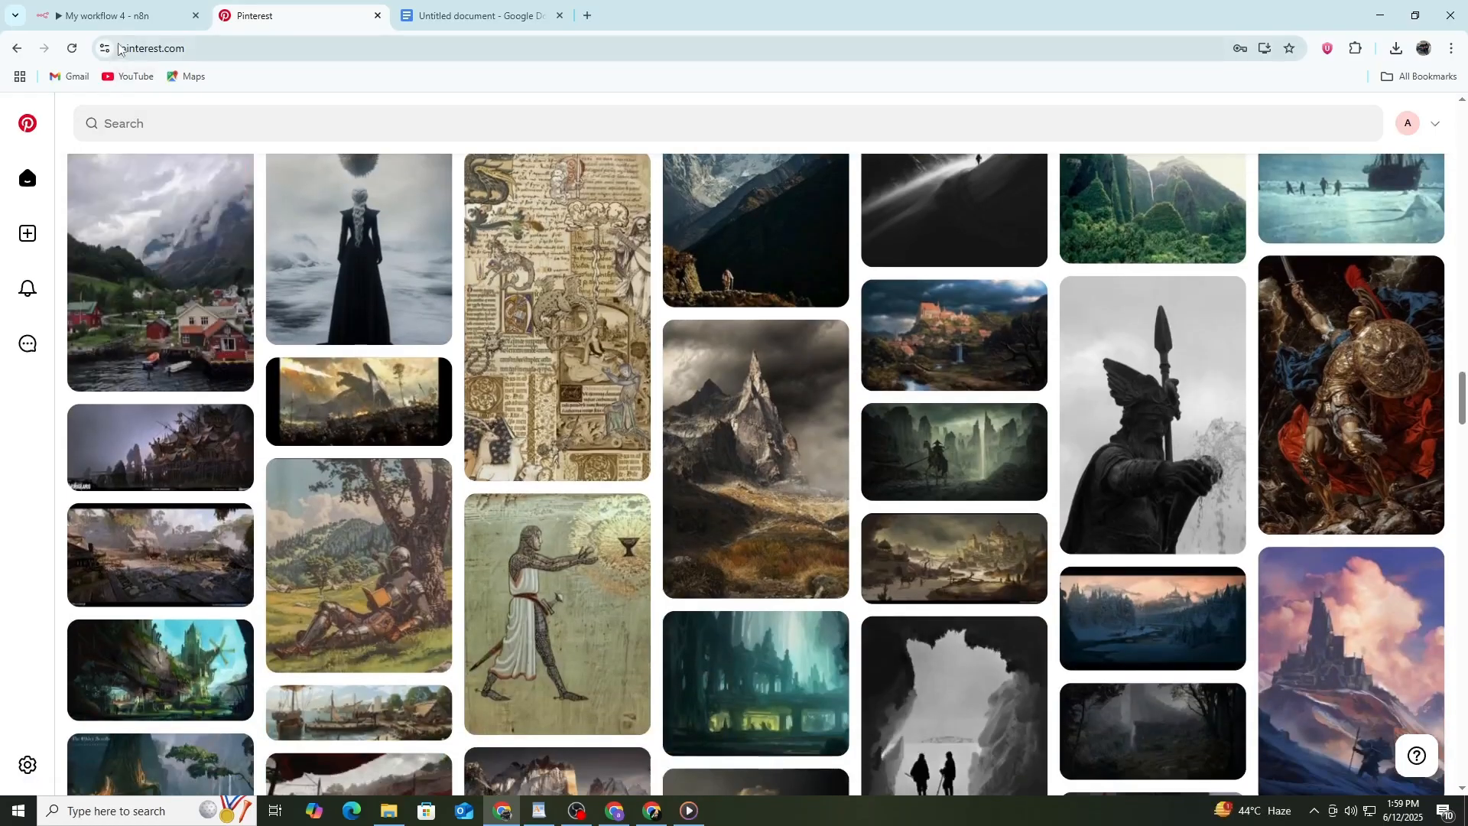
click(113, 15)
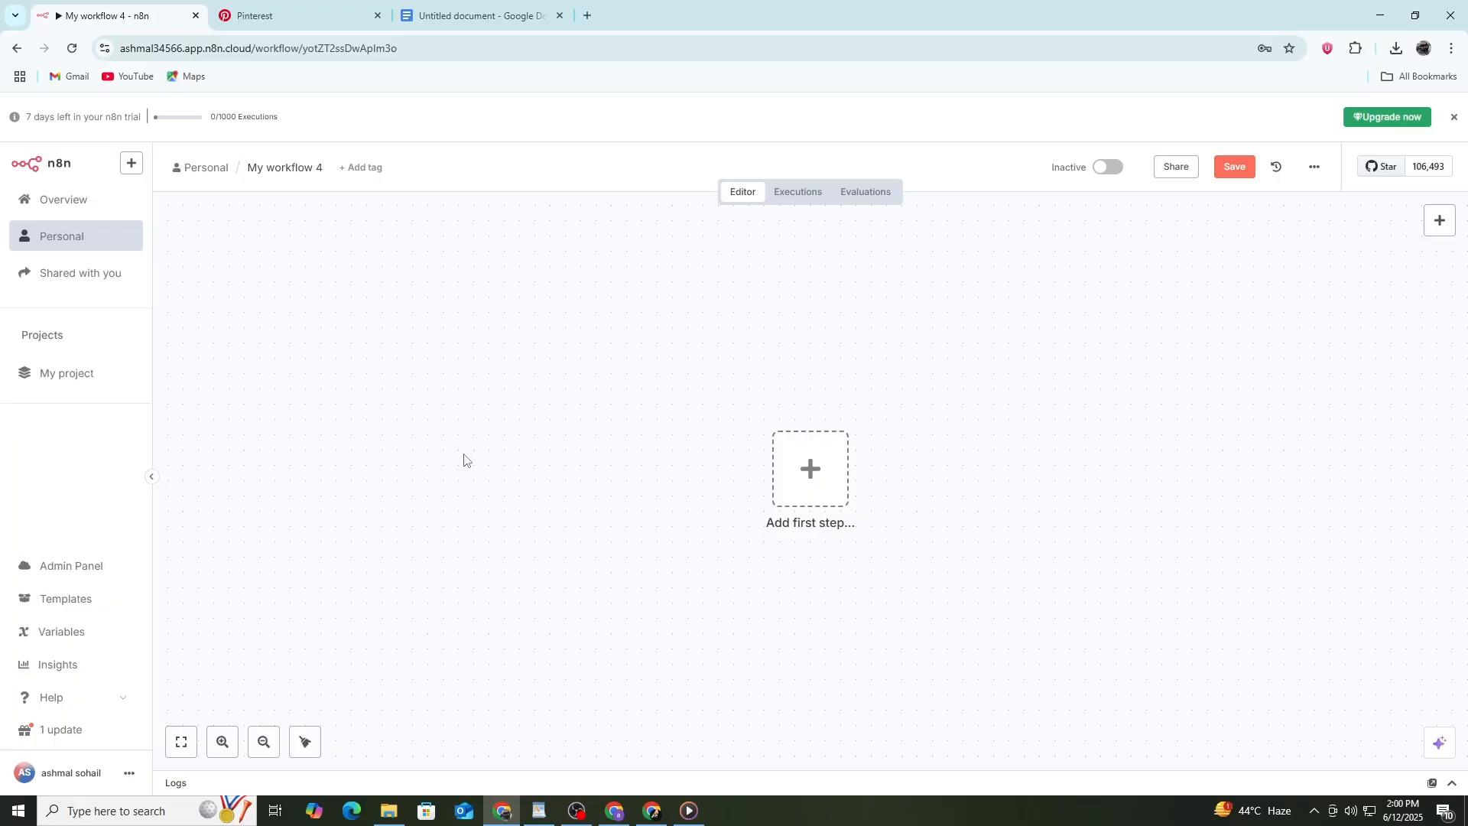
mouse_move(773, 466)
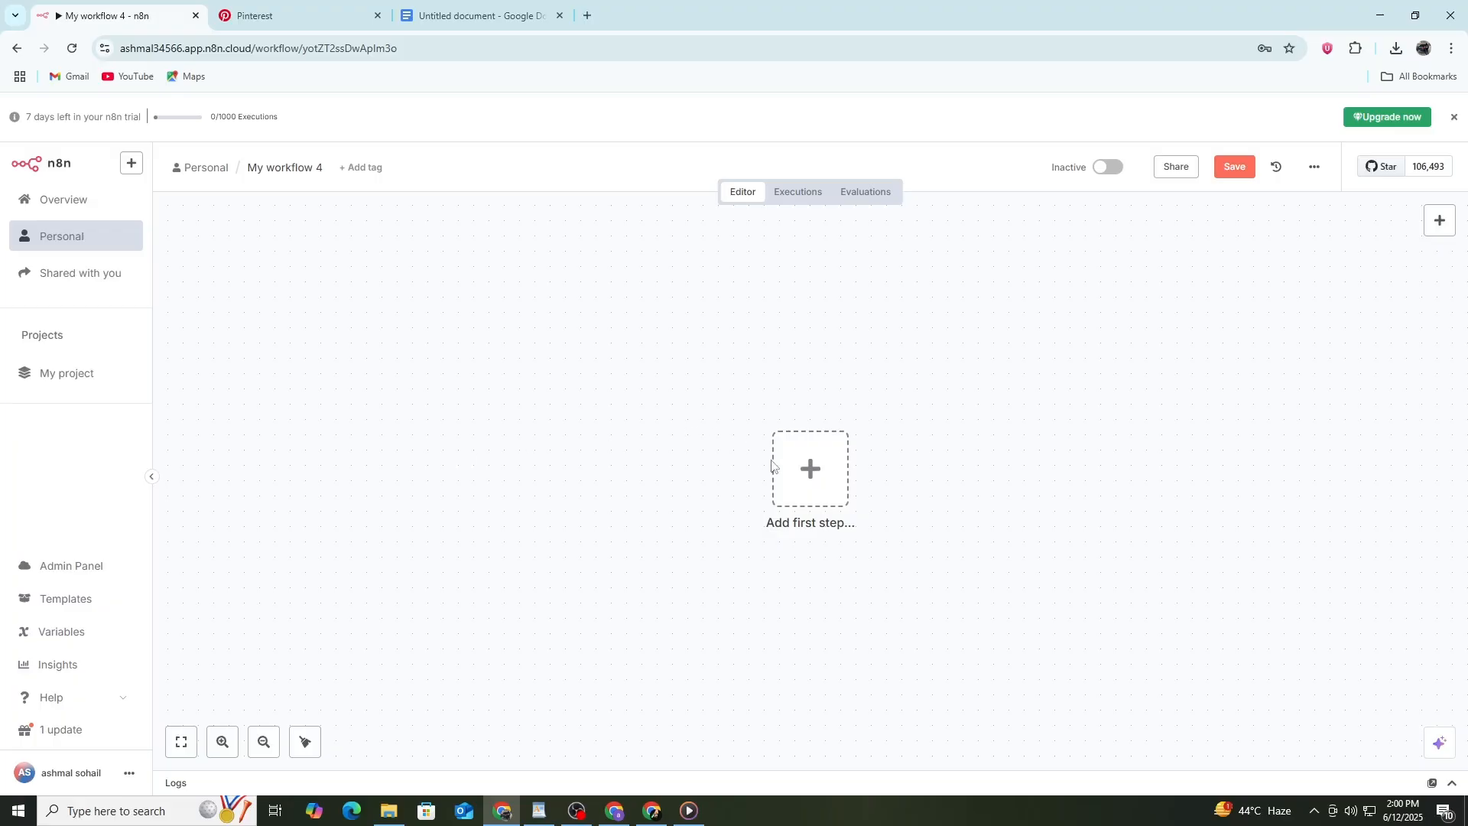
Step: Search 'htt' and add an HTTP Request node as the workflow's first step
text(htt)
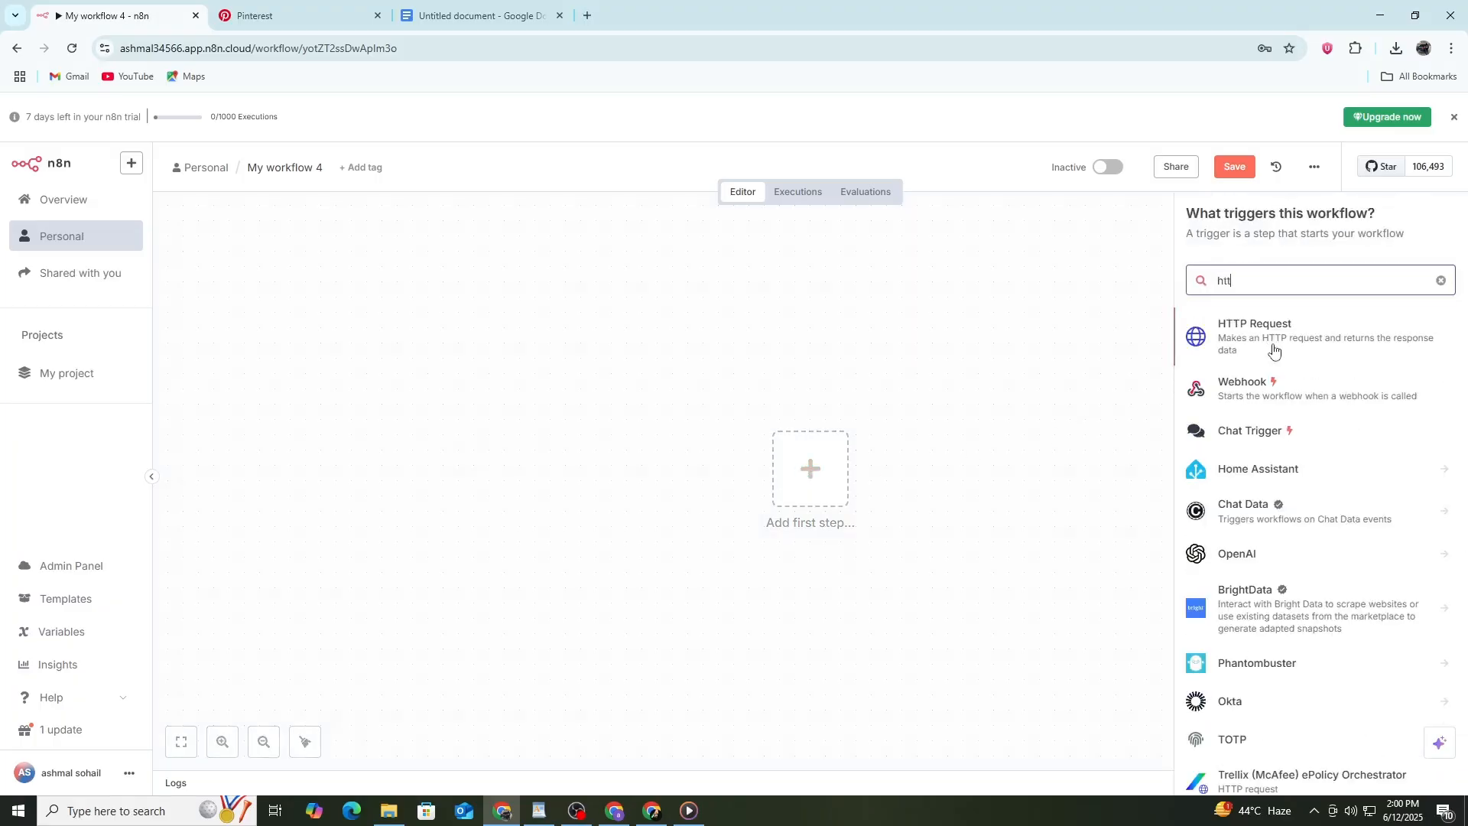
click(1255, 337)
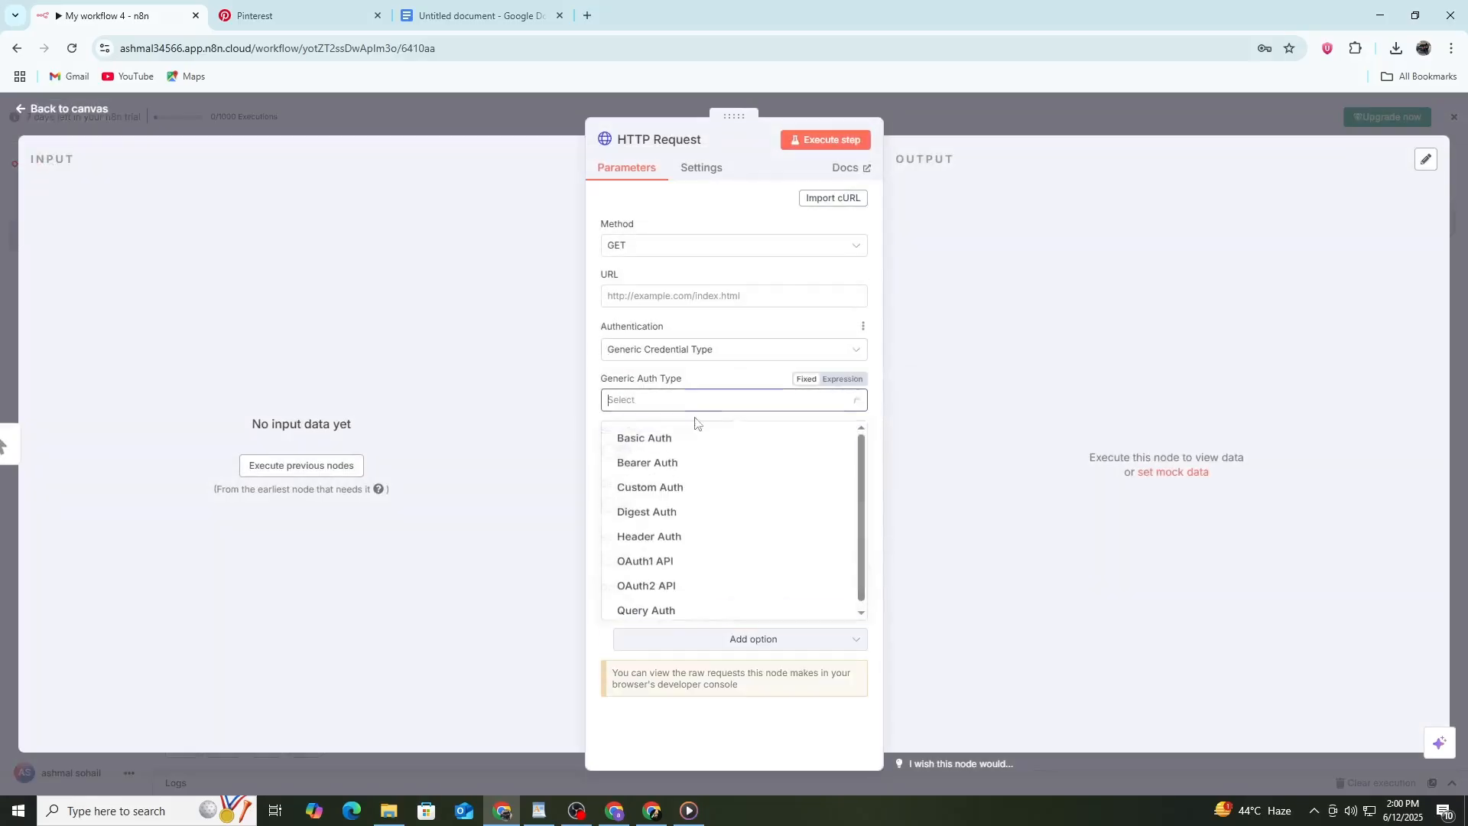
click(647, 585)
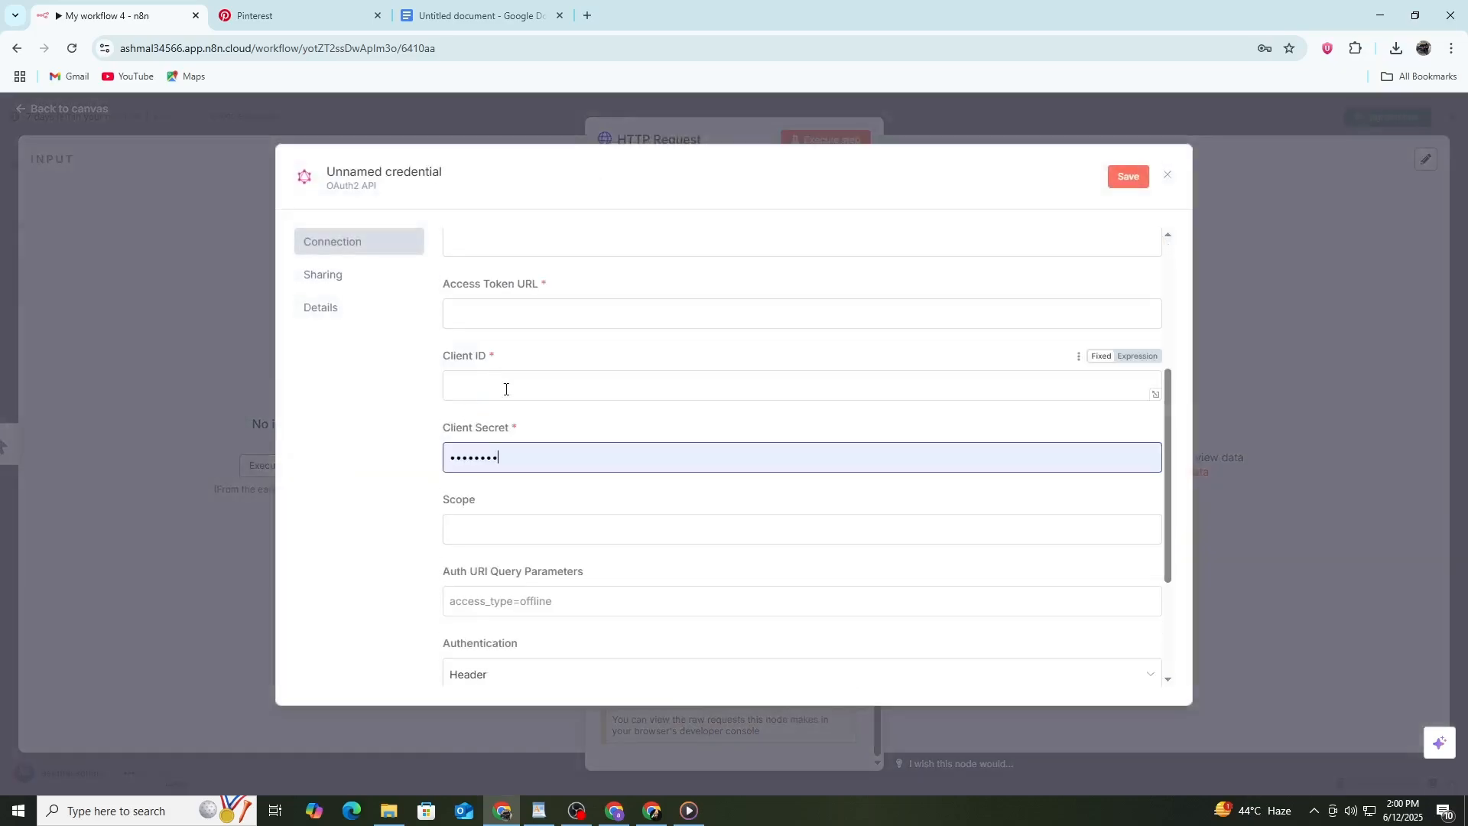
click(479, 15)
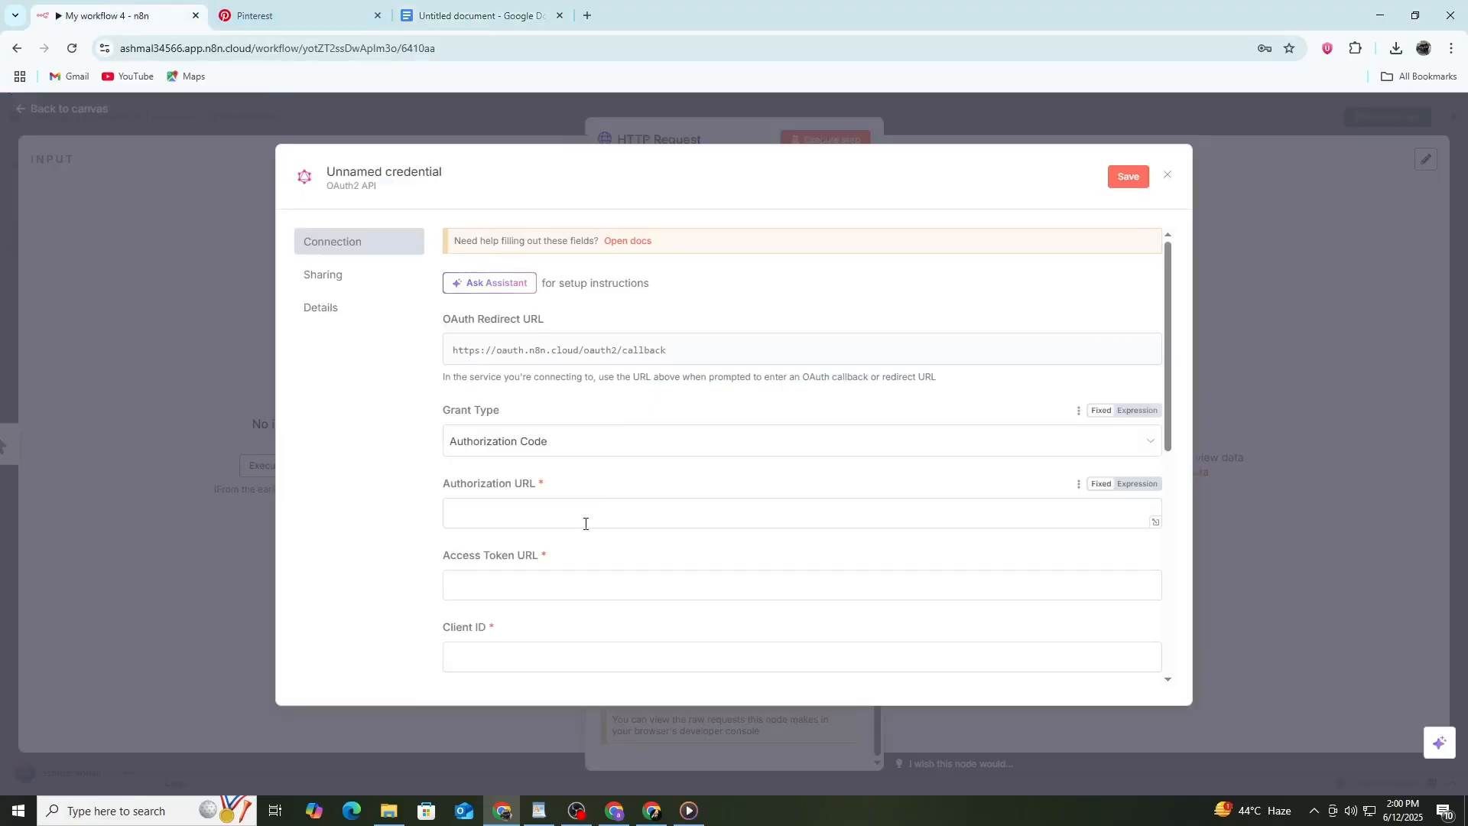
text(https://www.pinterest.com/oauth/)
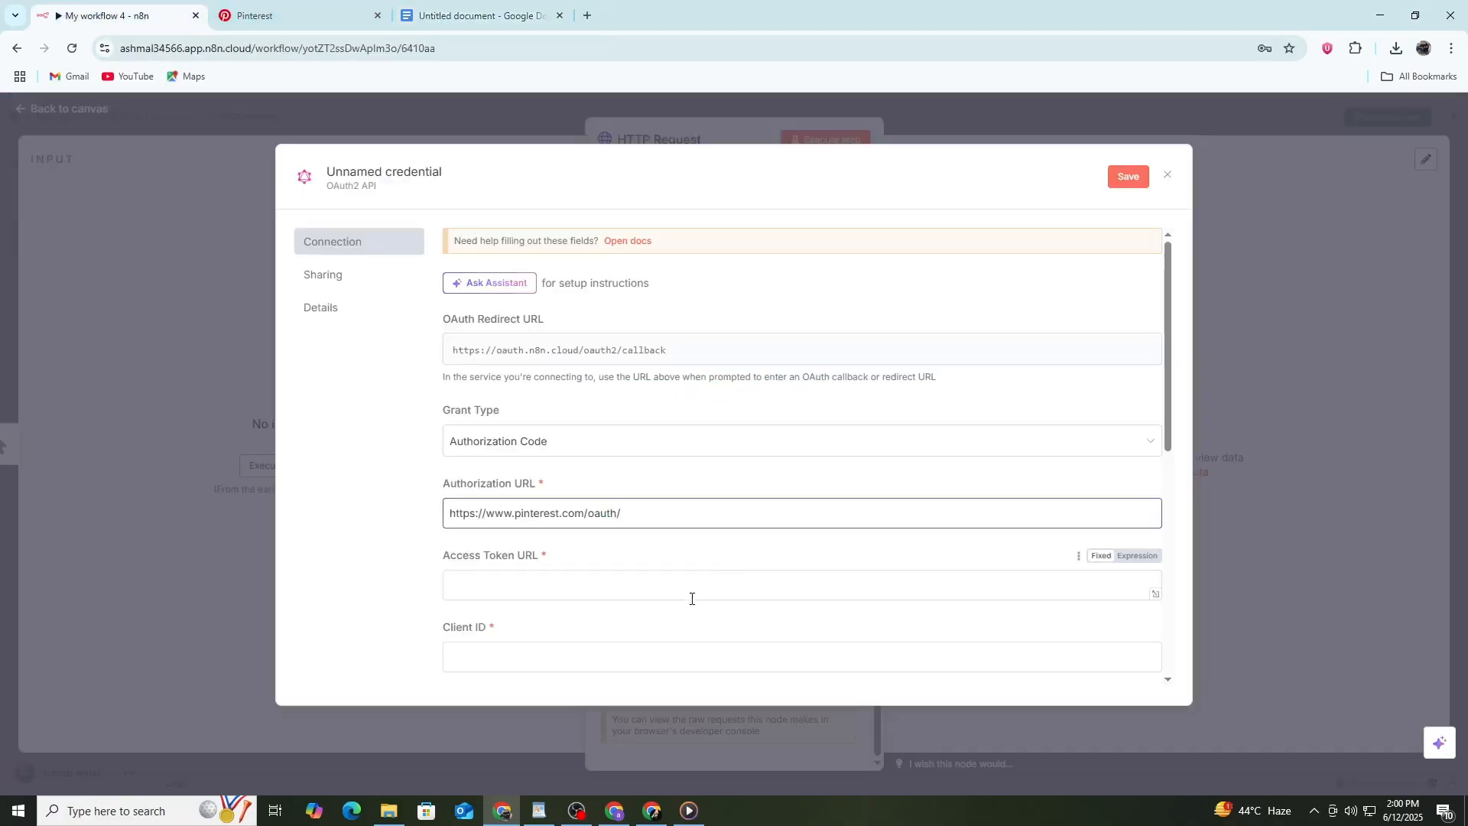
click(478, 15)
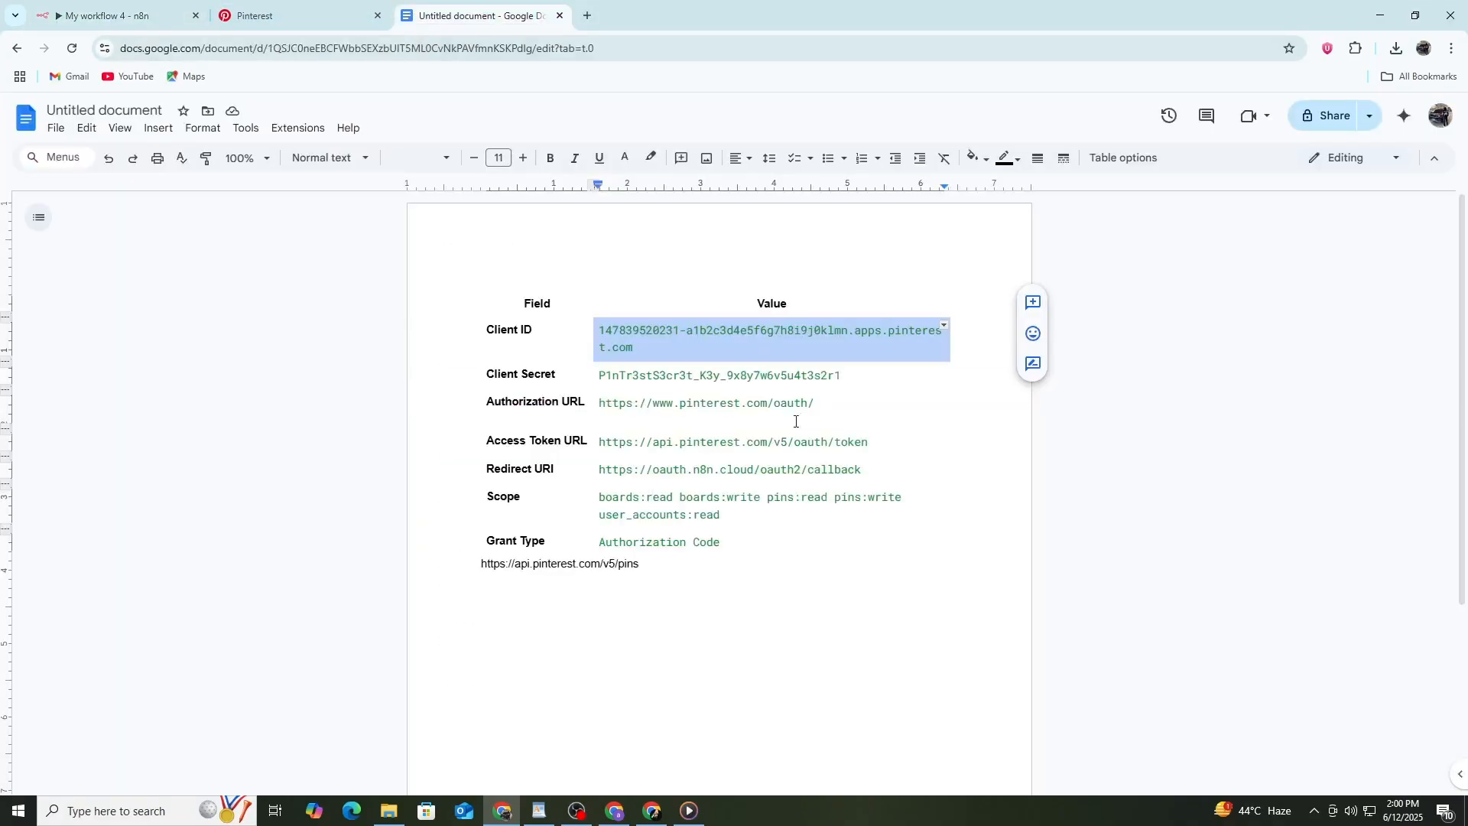
click(652, 422)
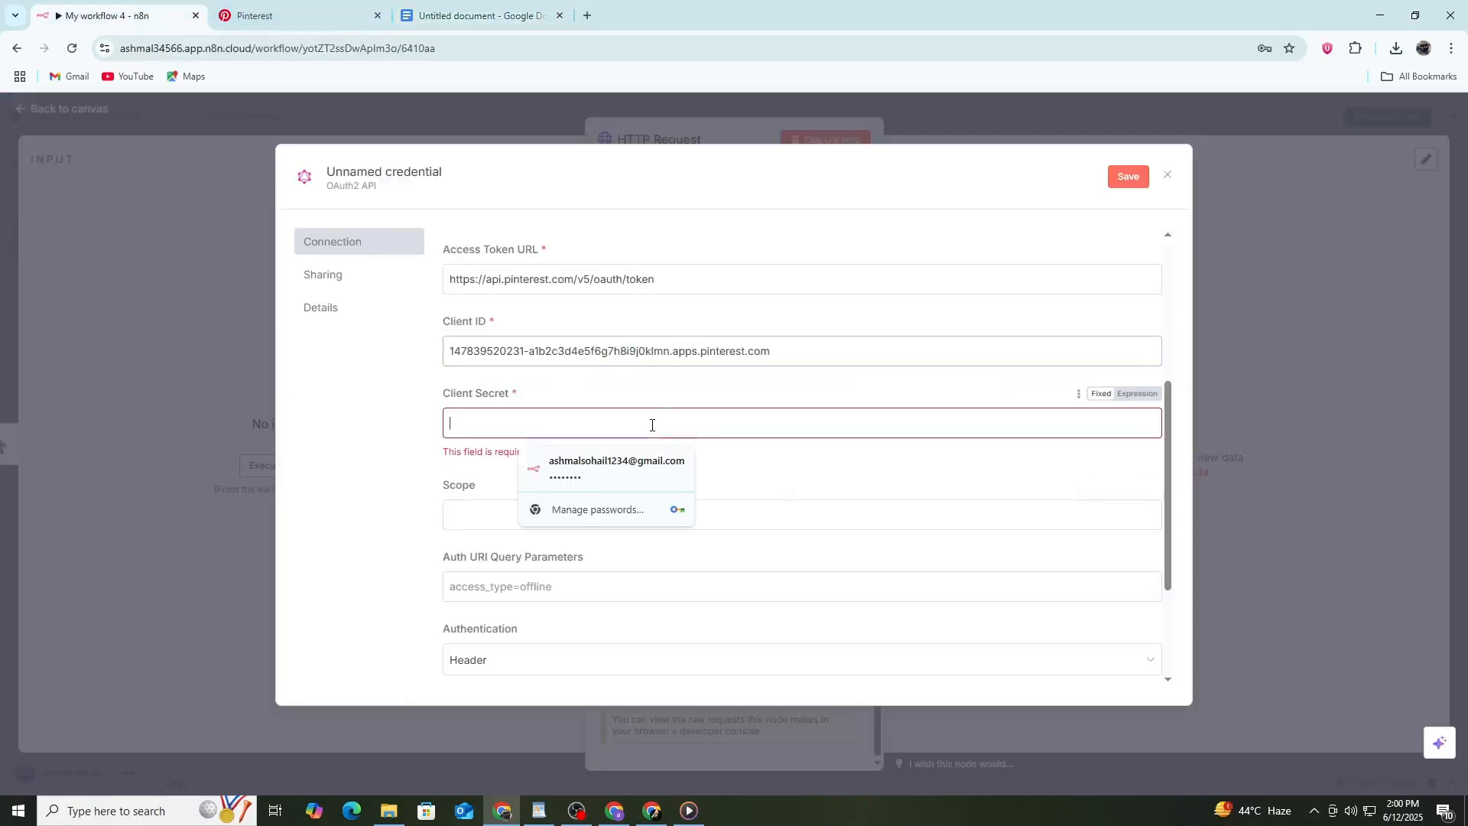
click(477, 16)
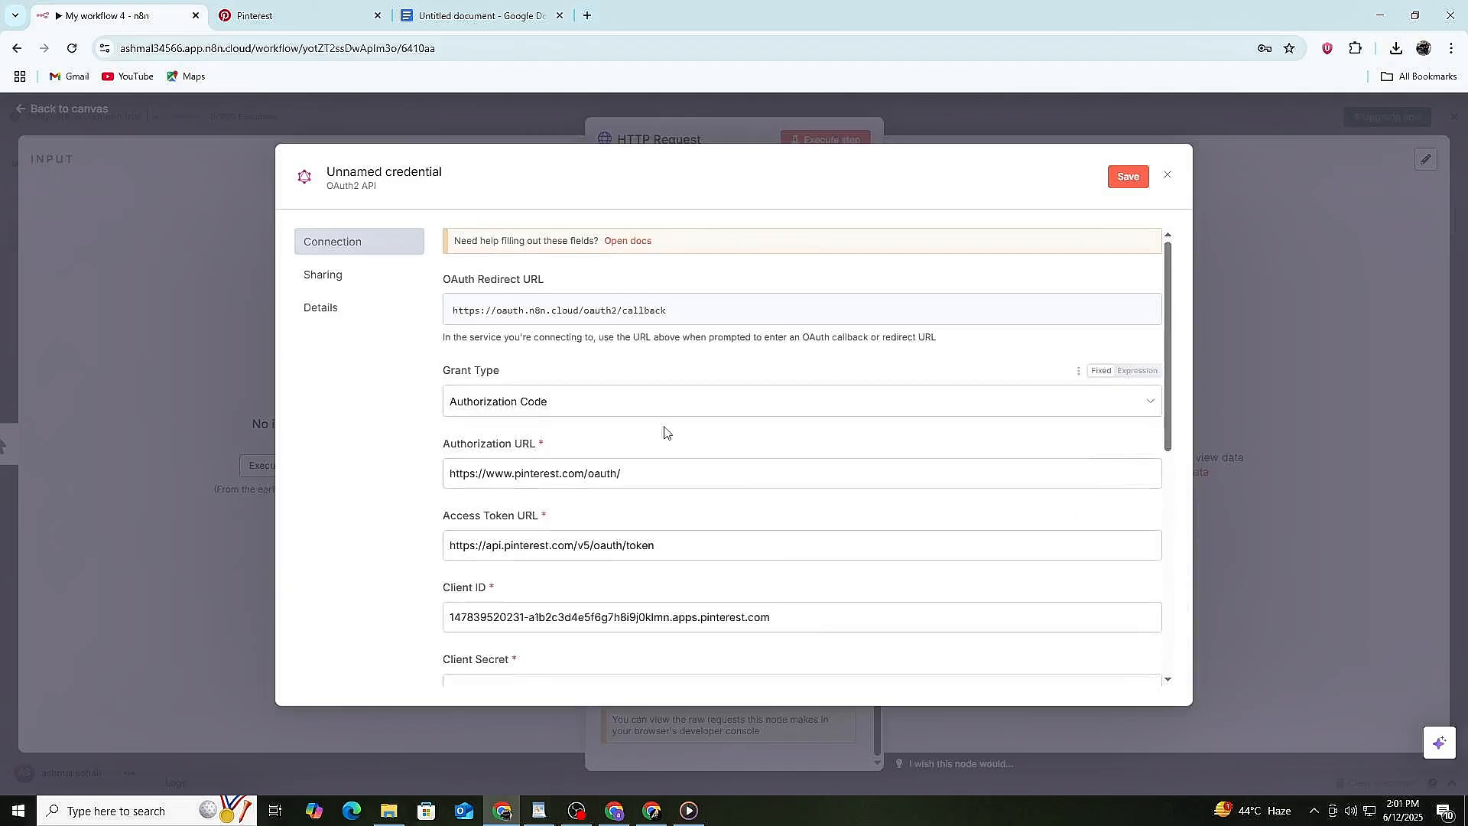
Step: Close the credential form without saving and return to the n8n workflow canvas
click(1167, 175)
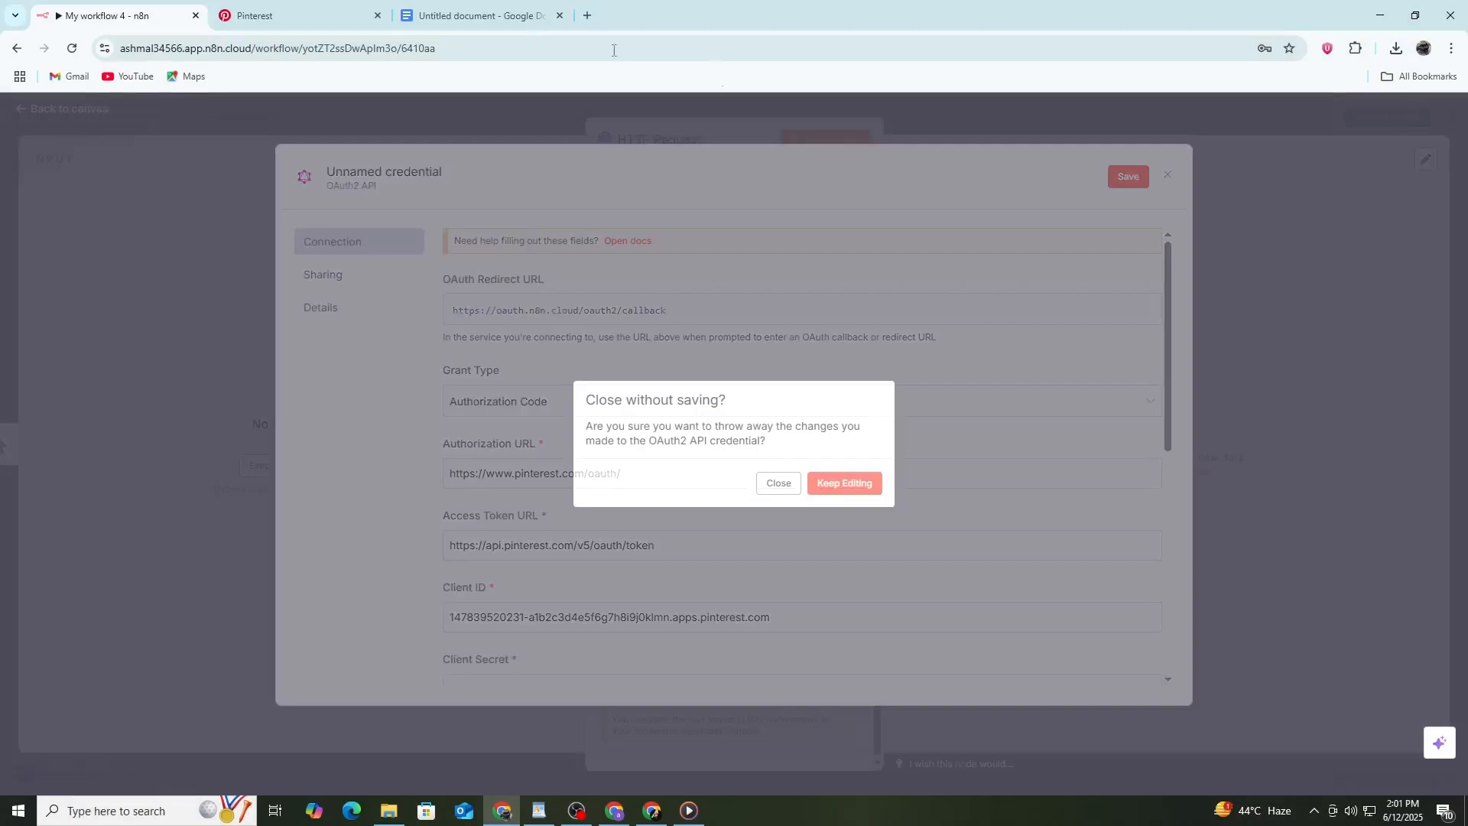
mouse_move(842, 482)
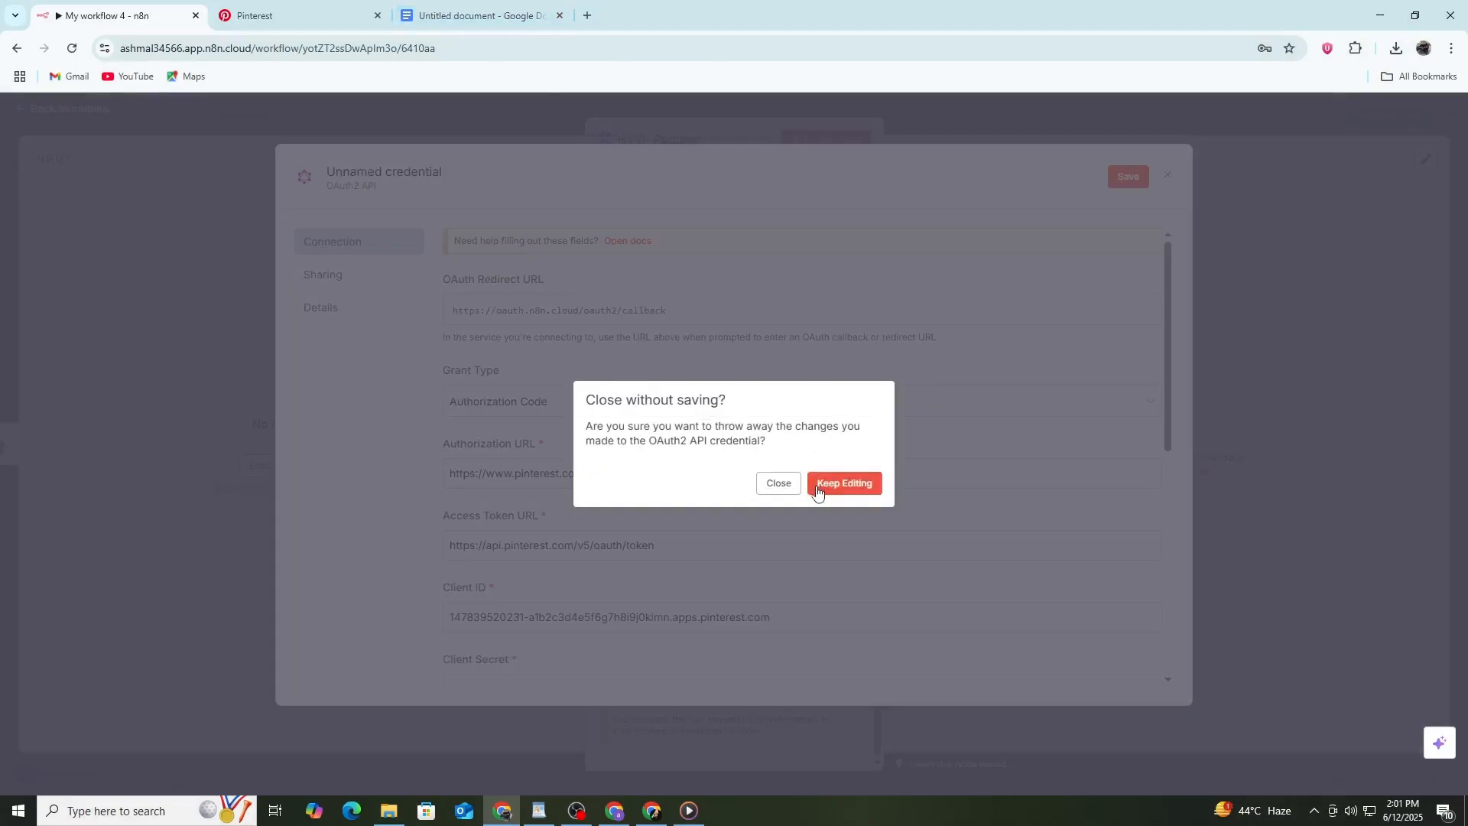
click(477, 15)
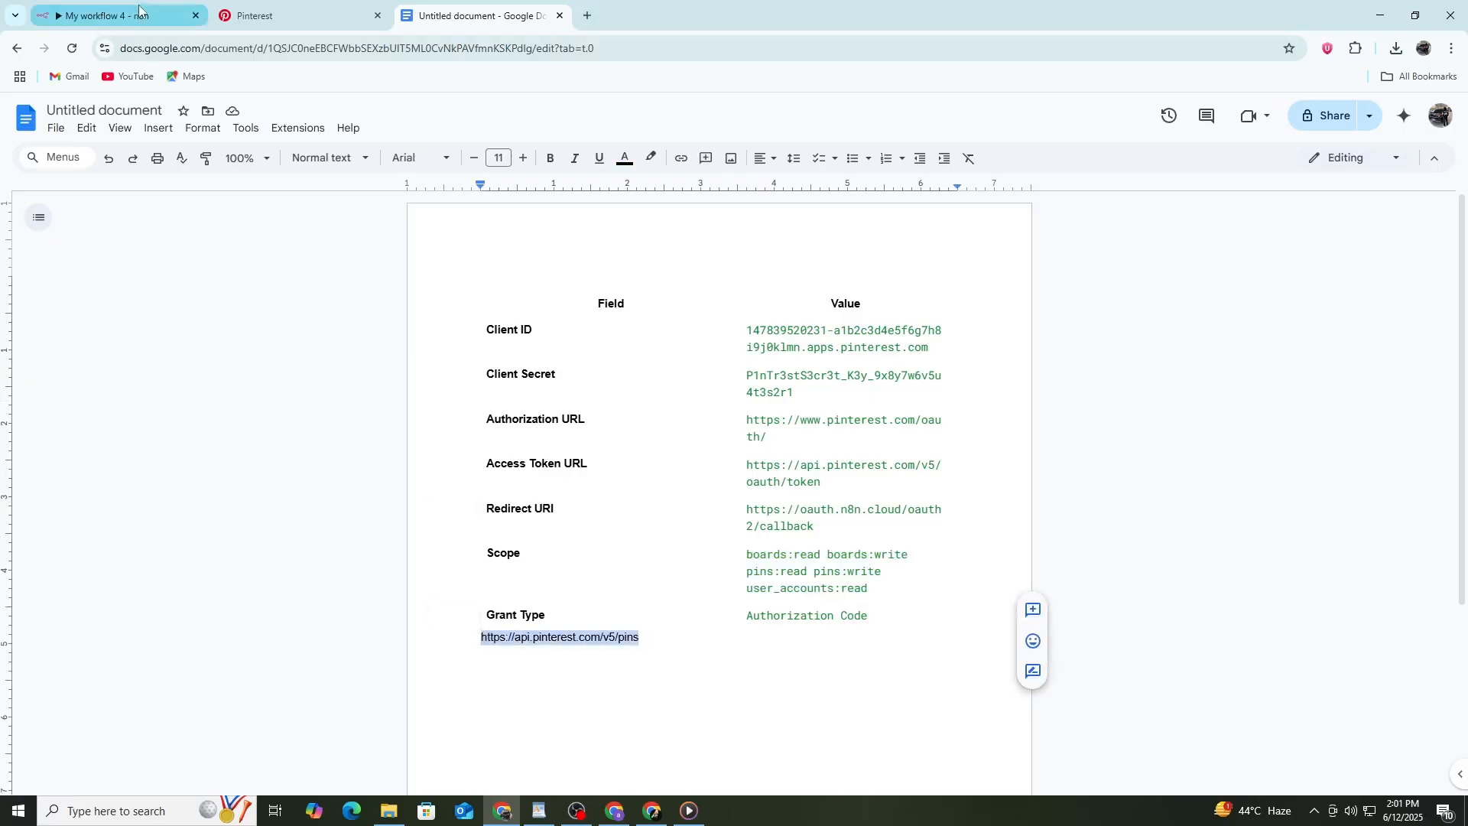
click(113, 15)
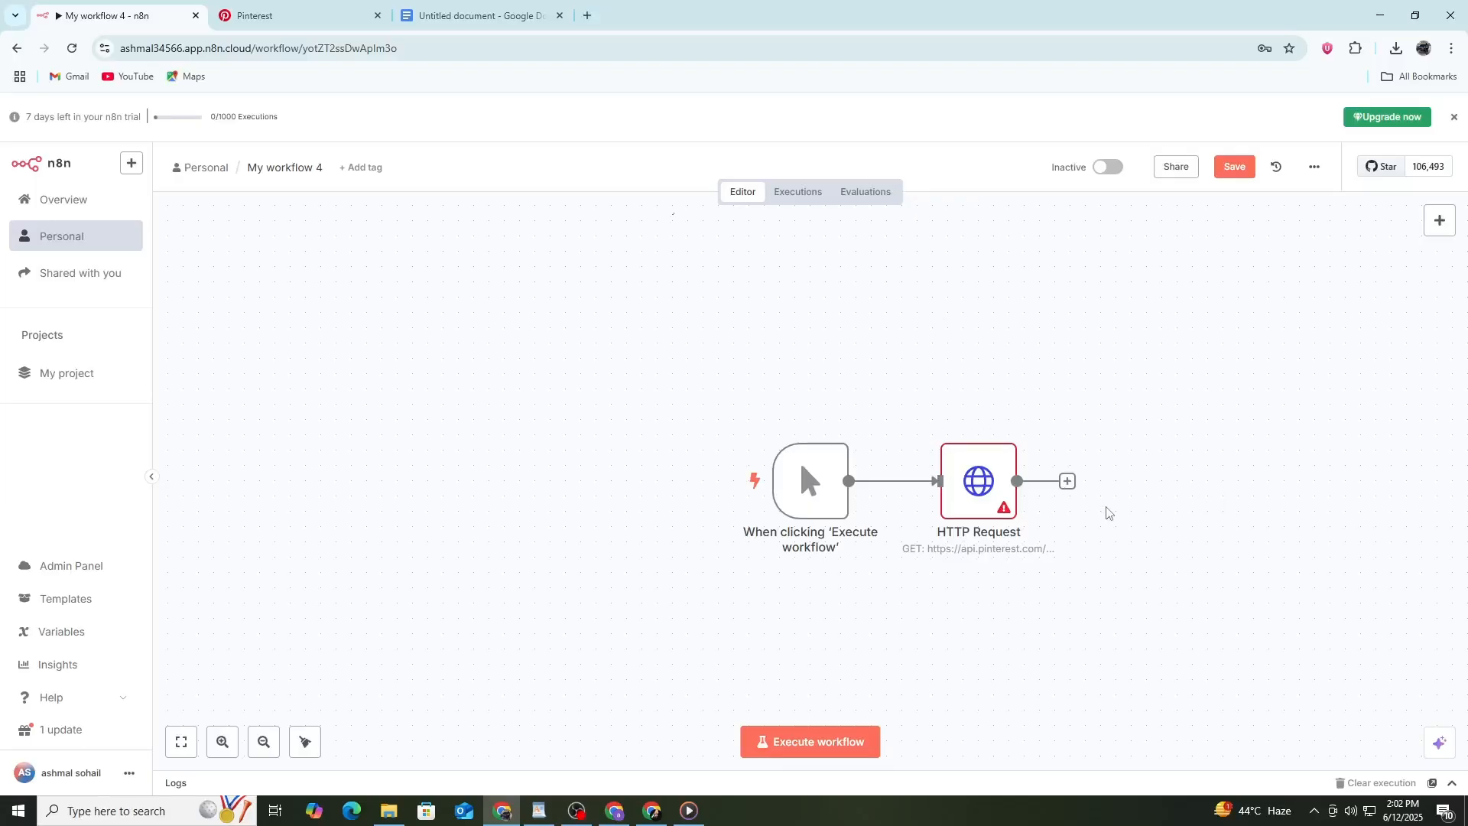
click(1065, 481)
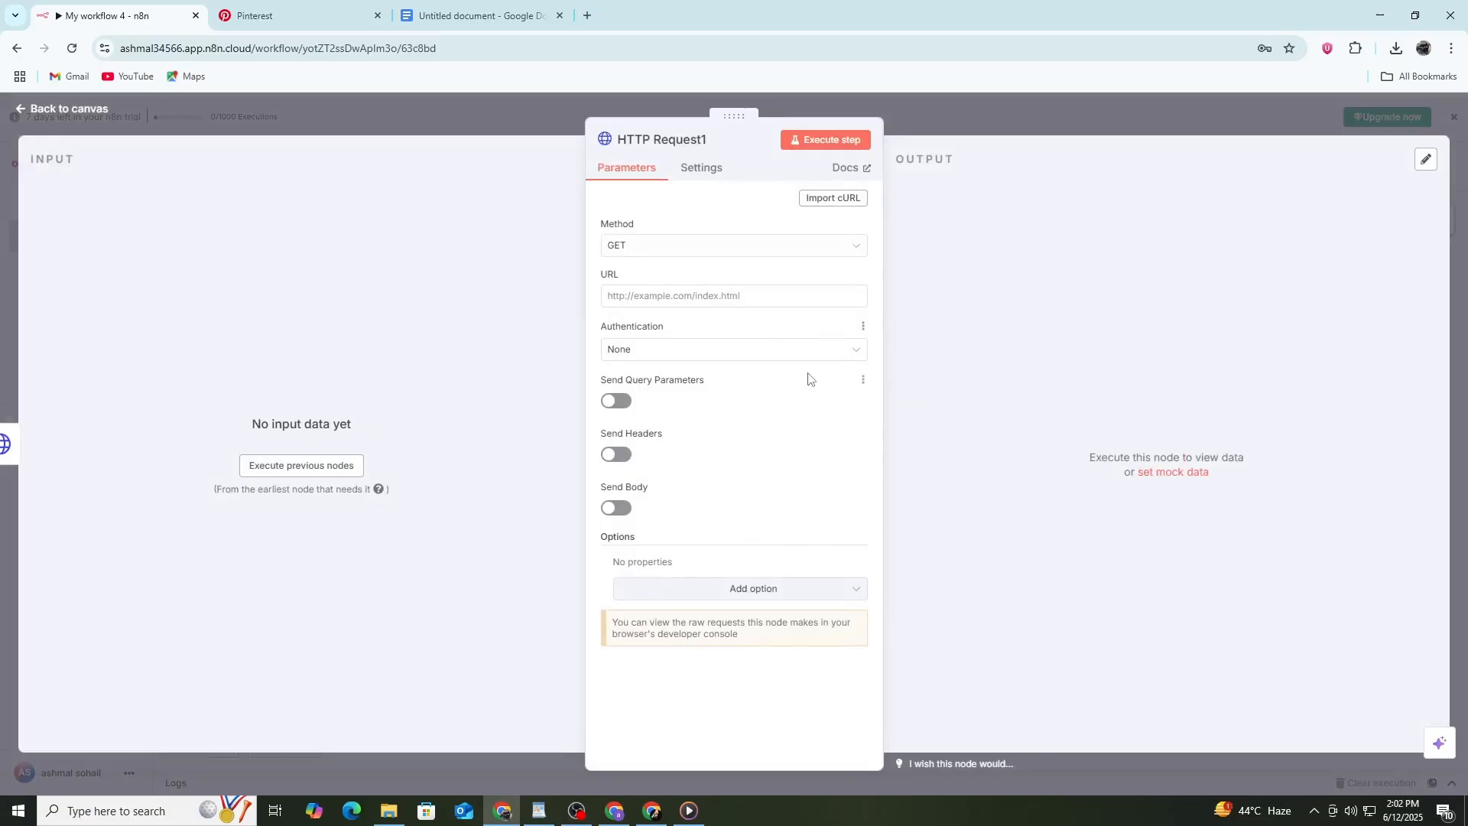
click(733, 245)
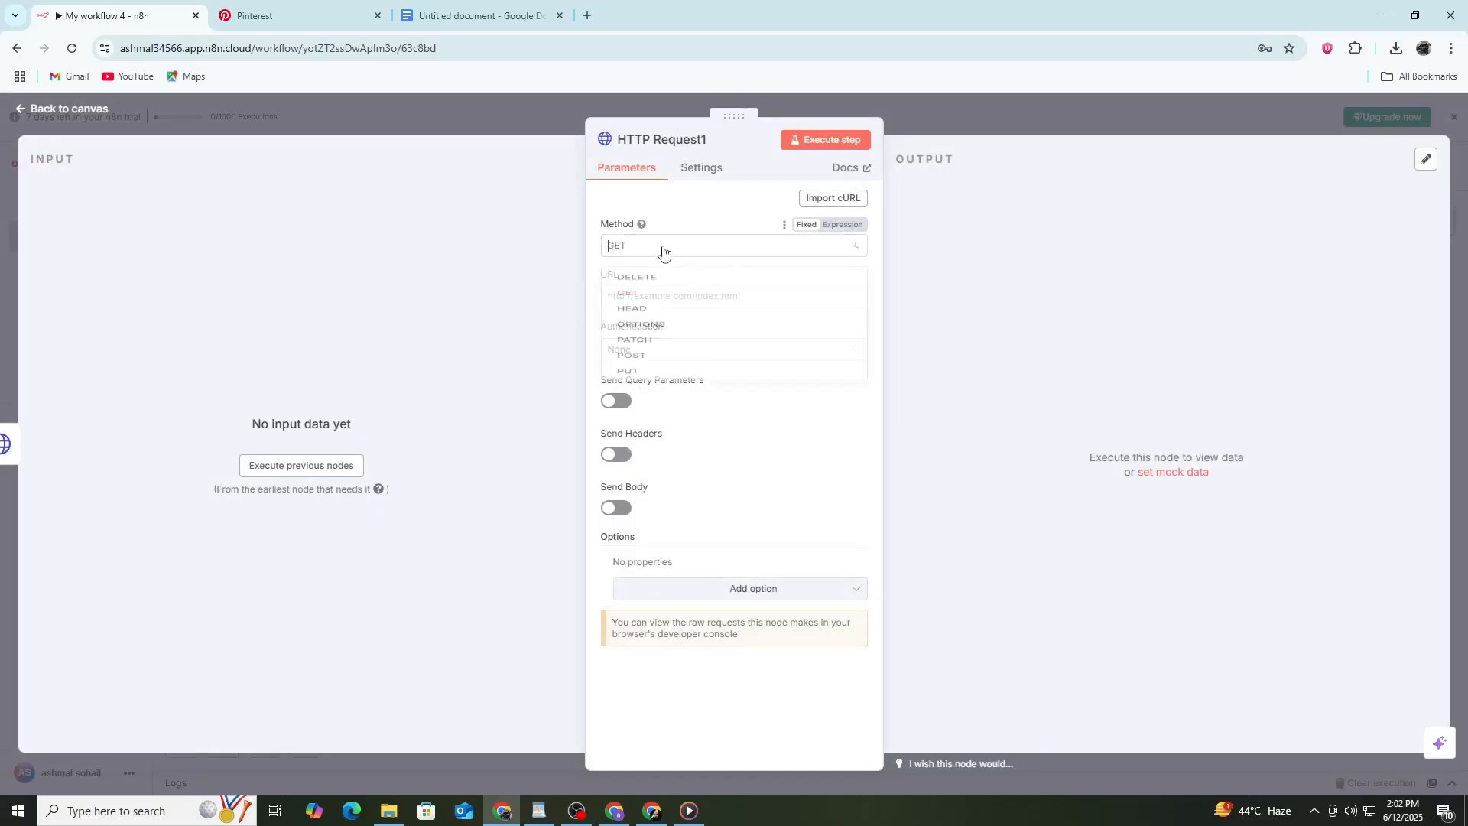
click(631, 354)
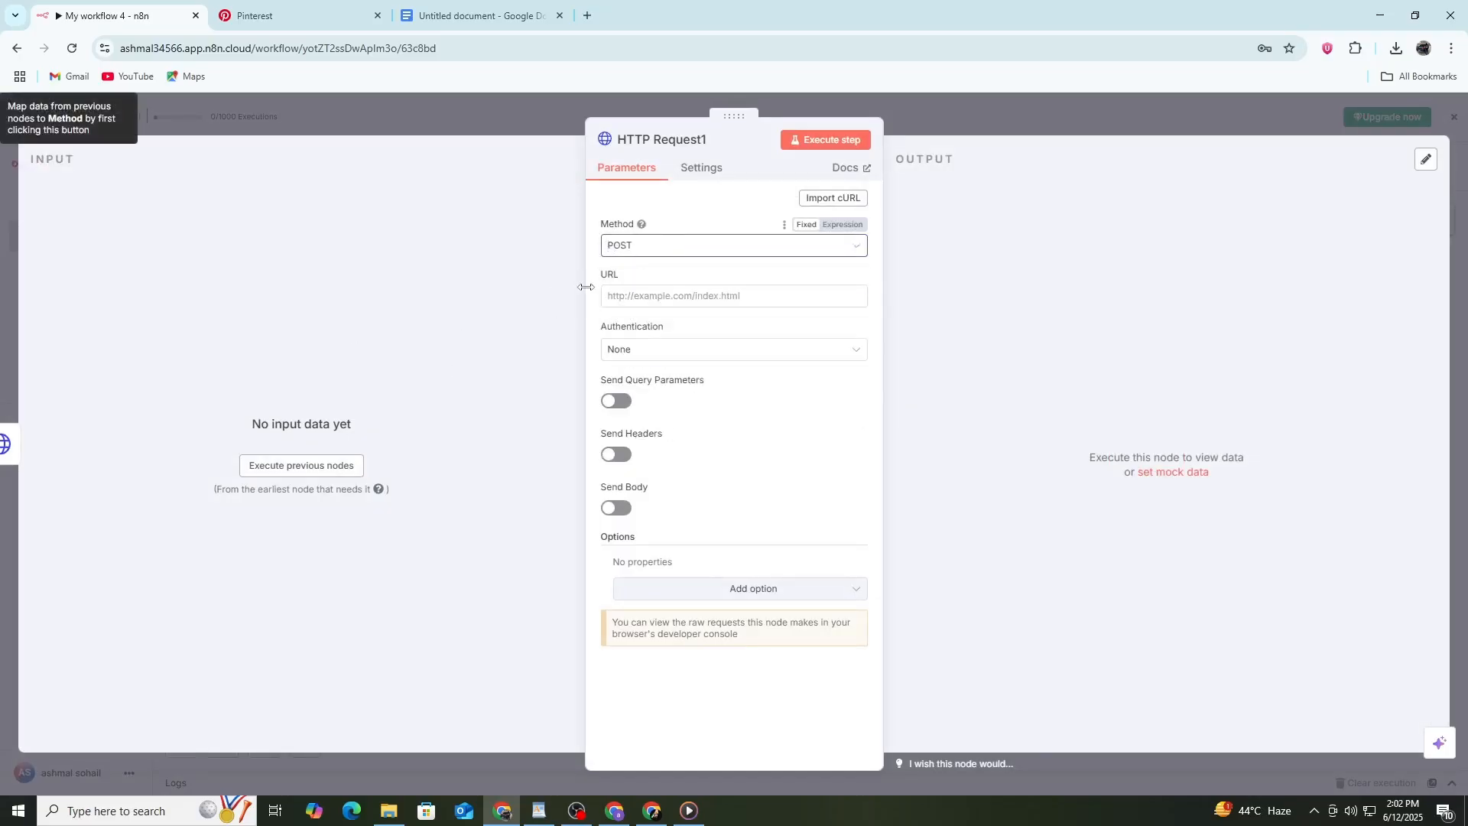
click(477, 16)
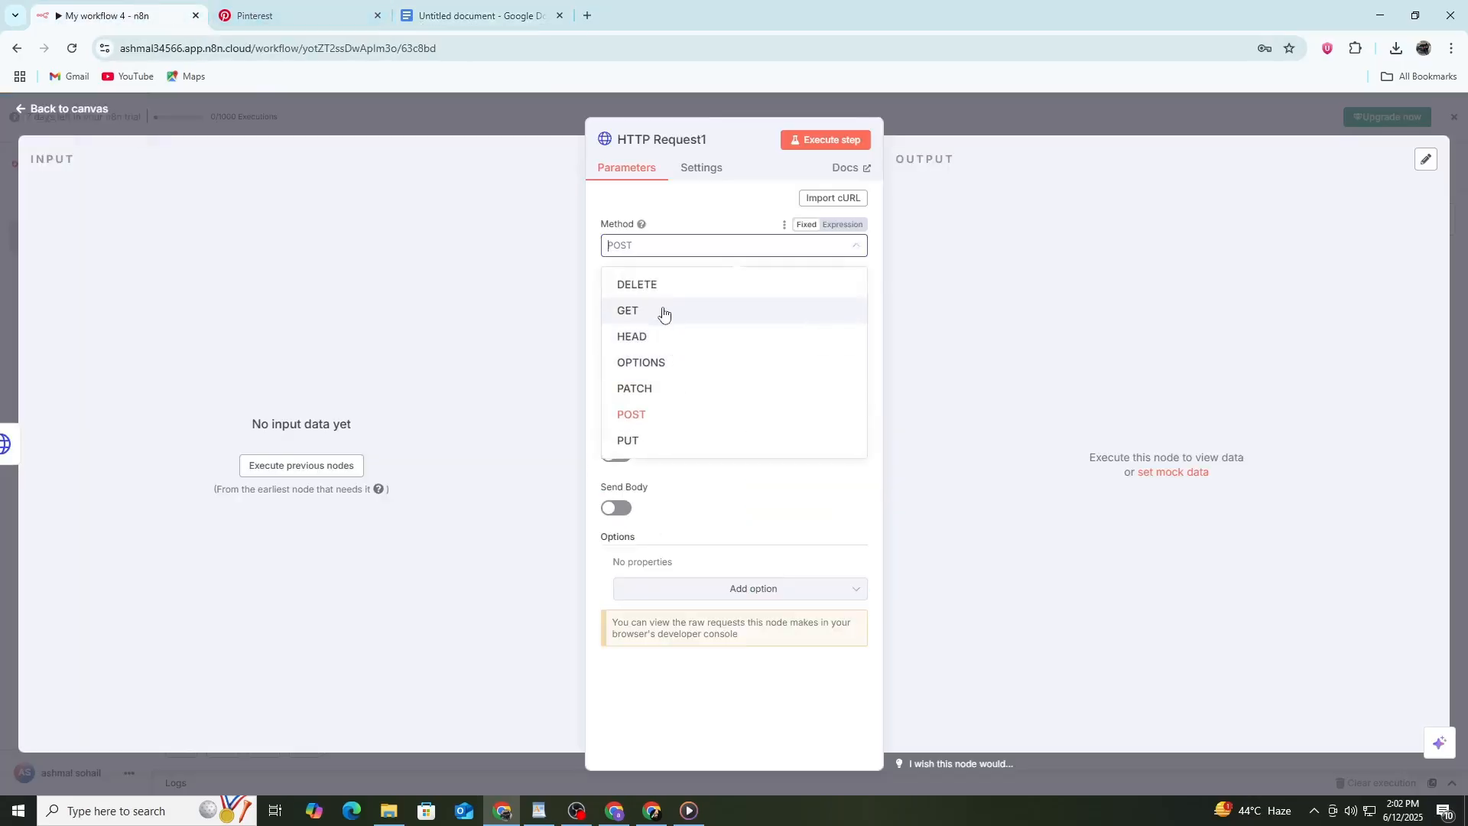
click(631, 414)
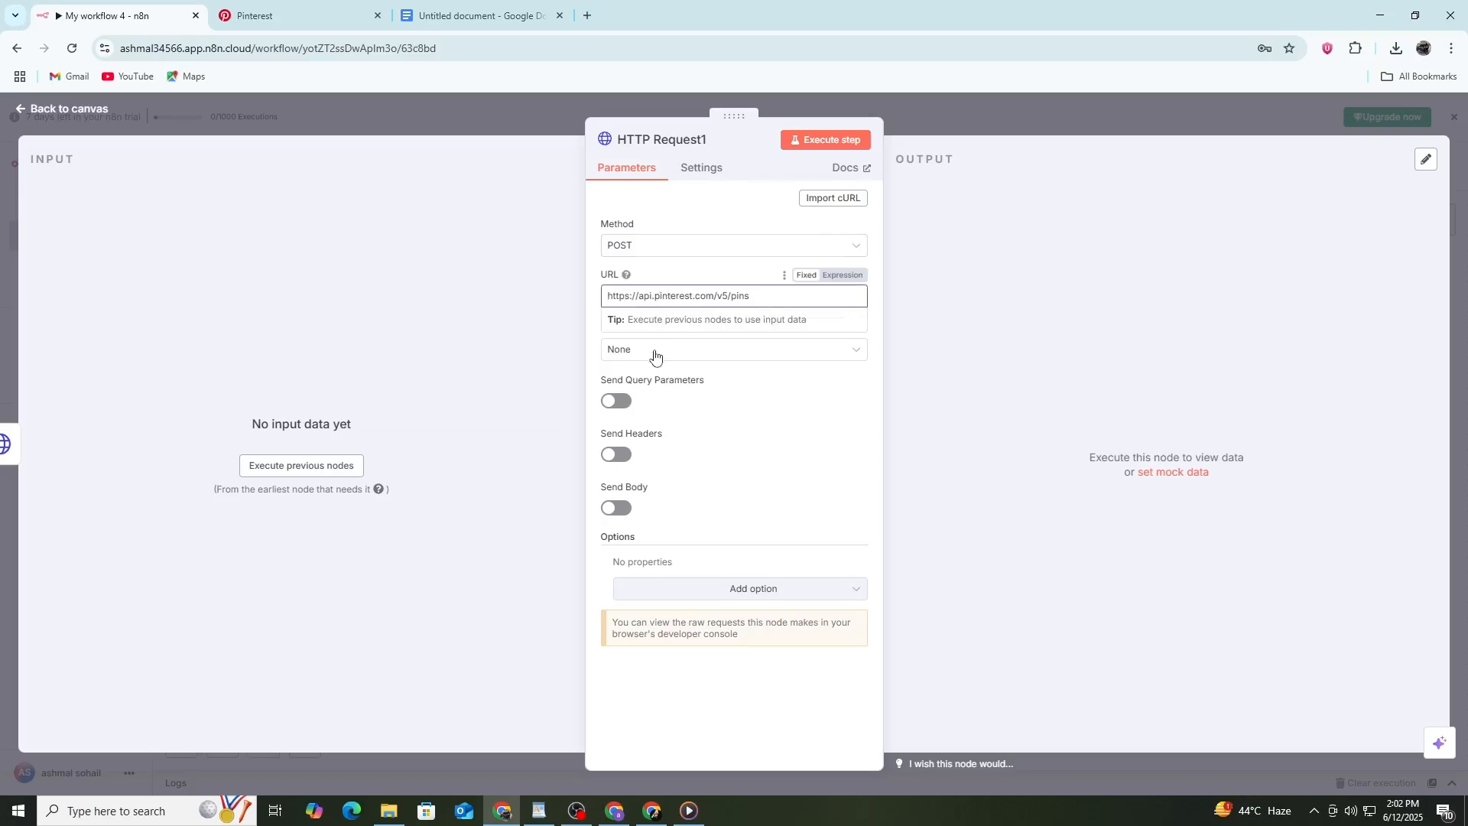
Step: Authenticate it with Generic Credential Type OAuth2 API and enable Send Body
click(733, 349)
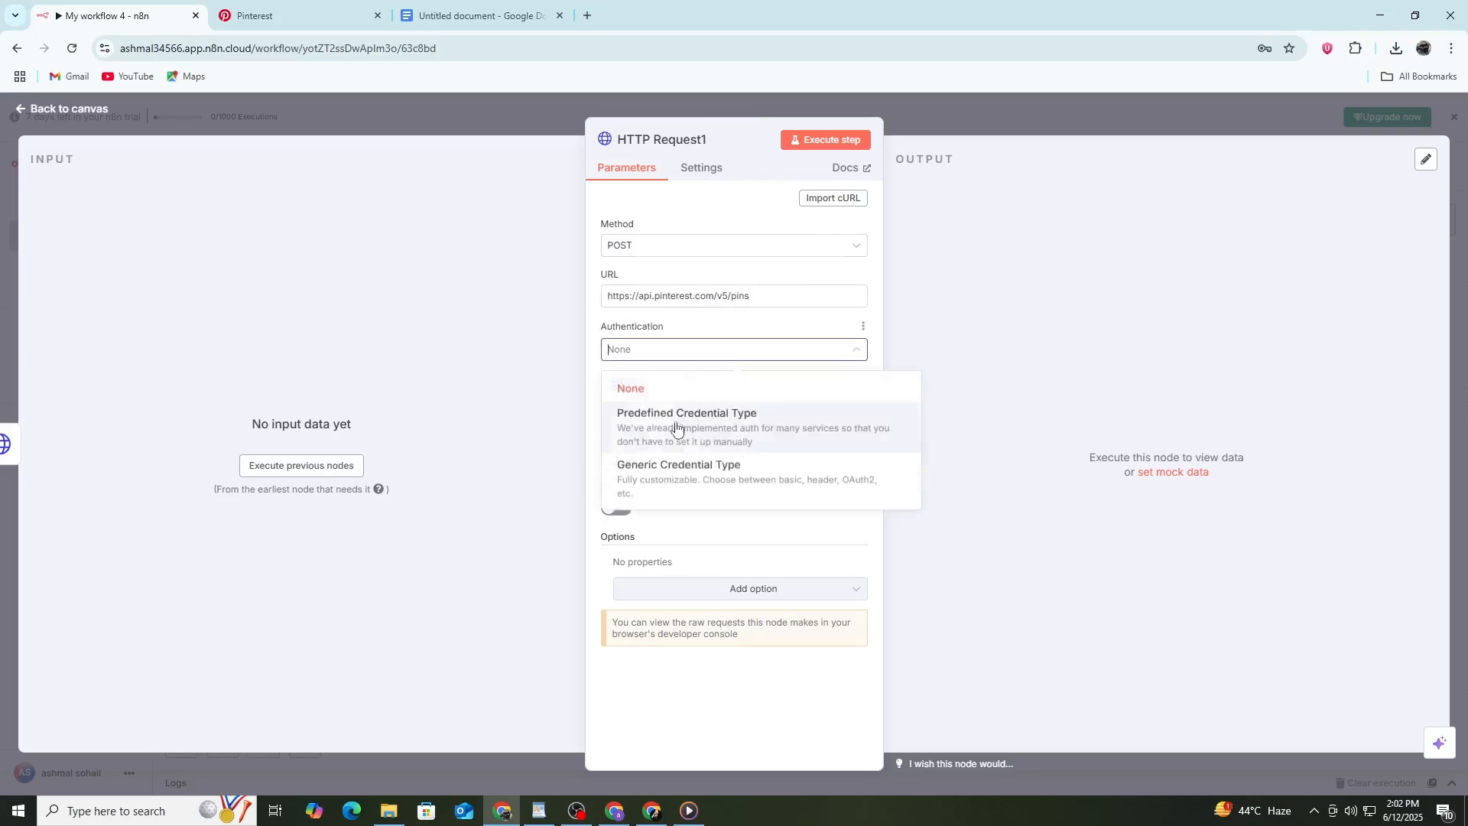
click(678, 472)
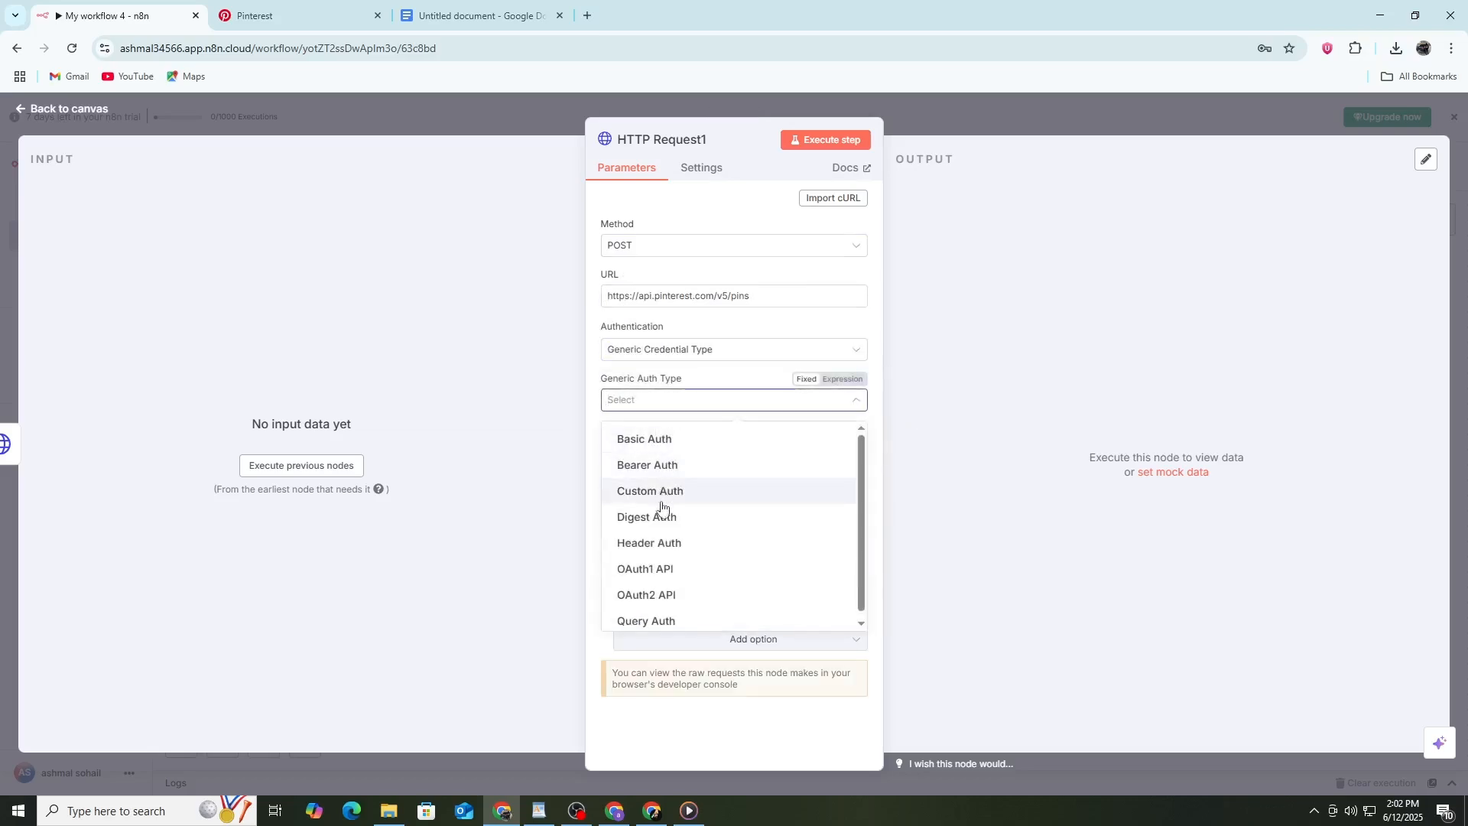
click(645, 594)
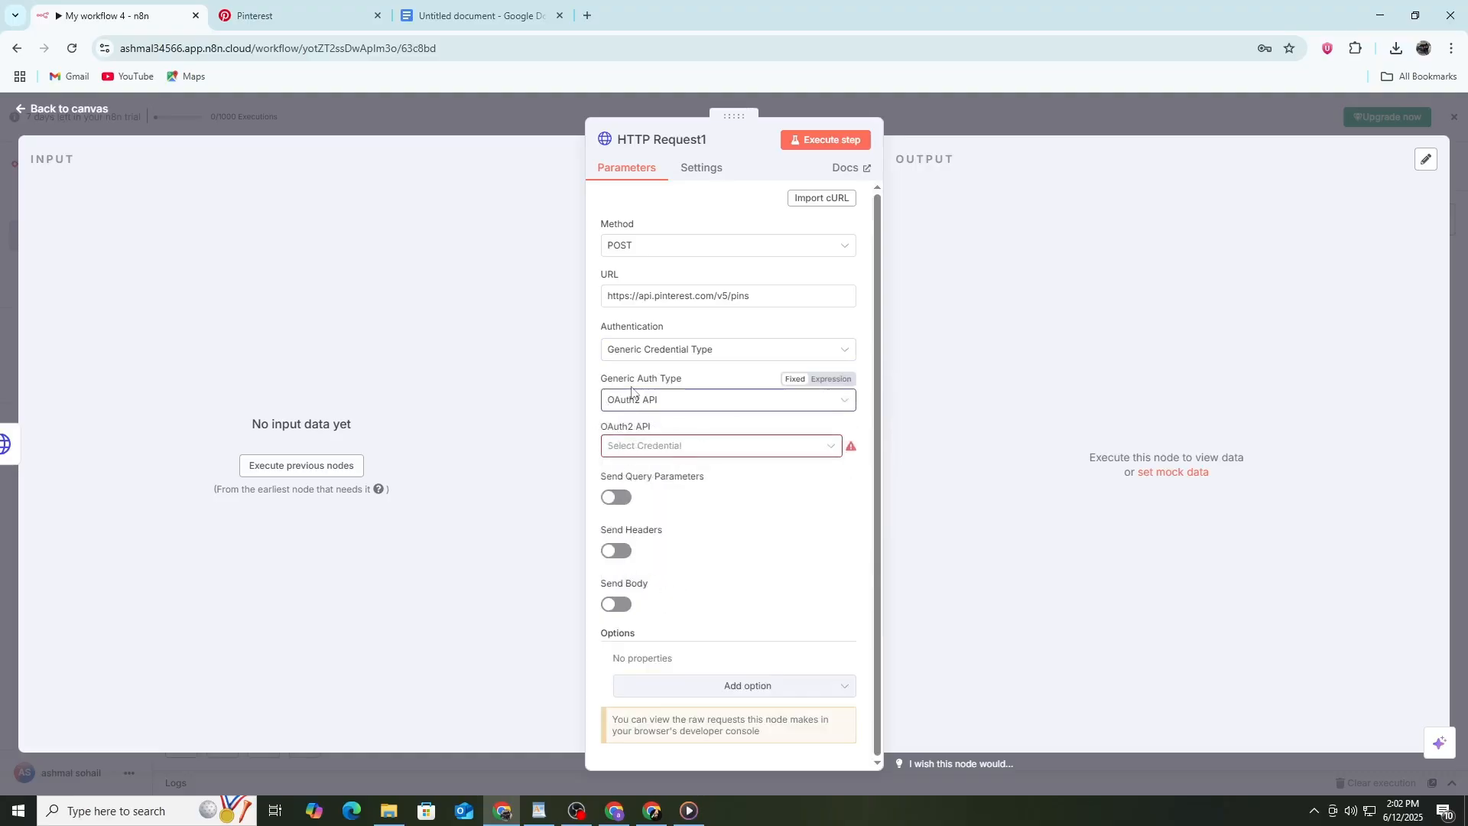
click(614, 604)
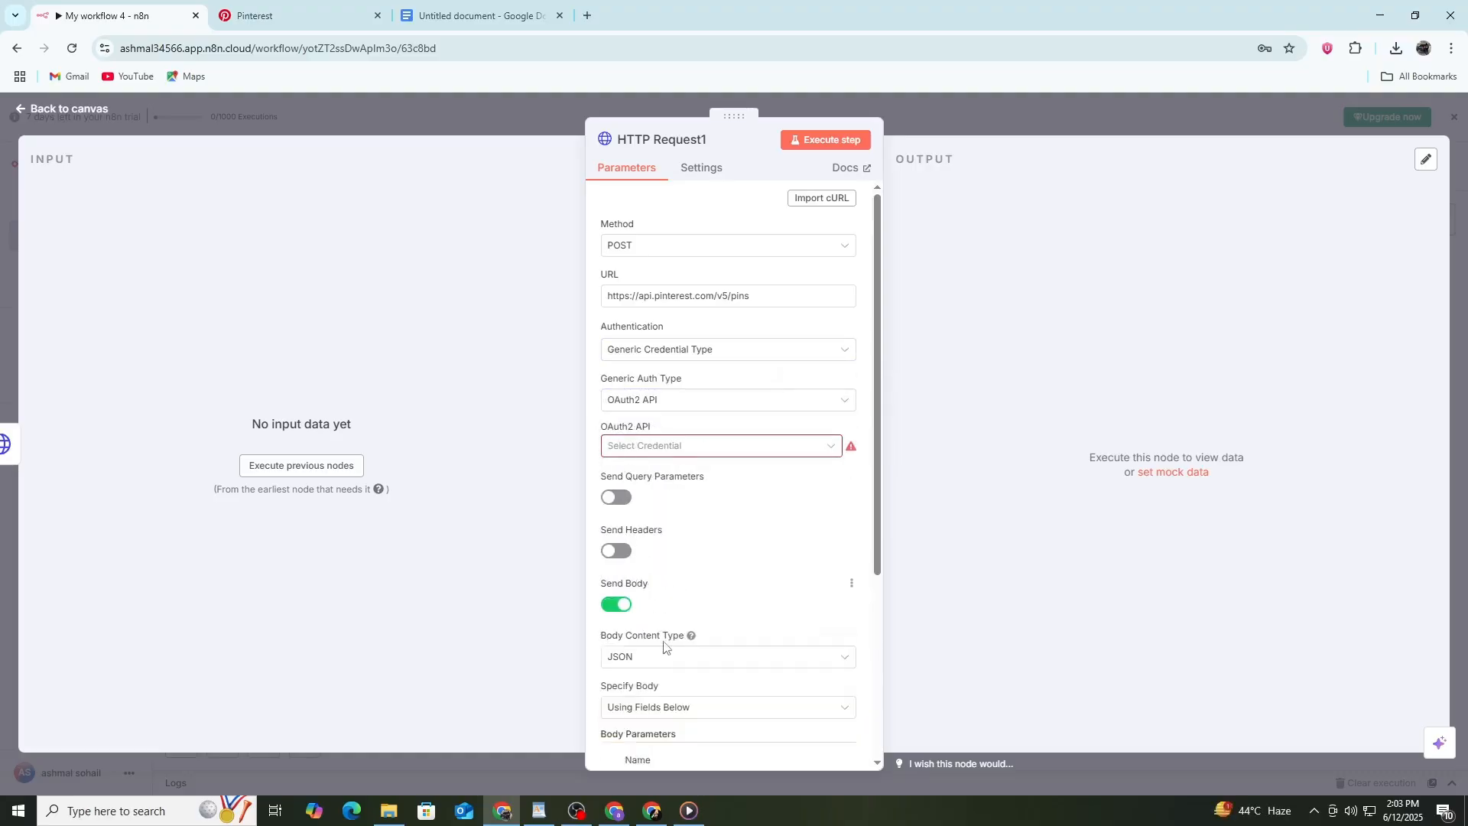
scroll(down, 3)
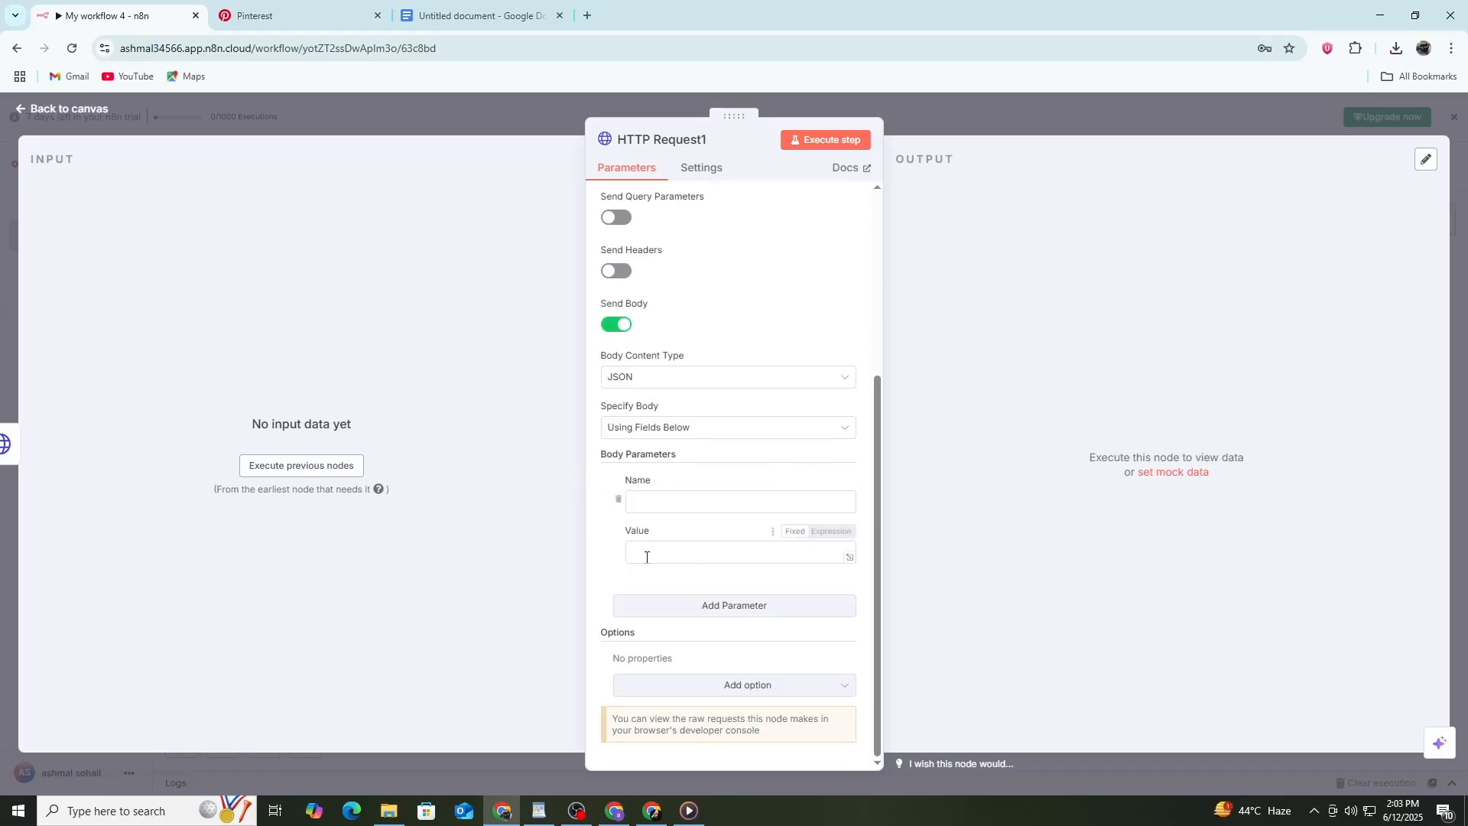
click(739, 501)
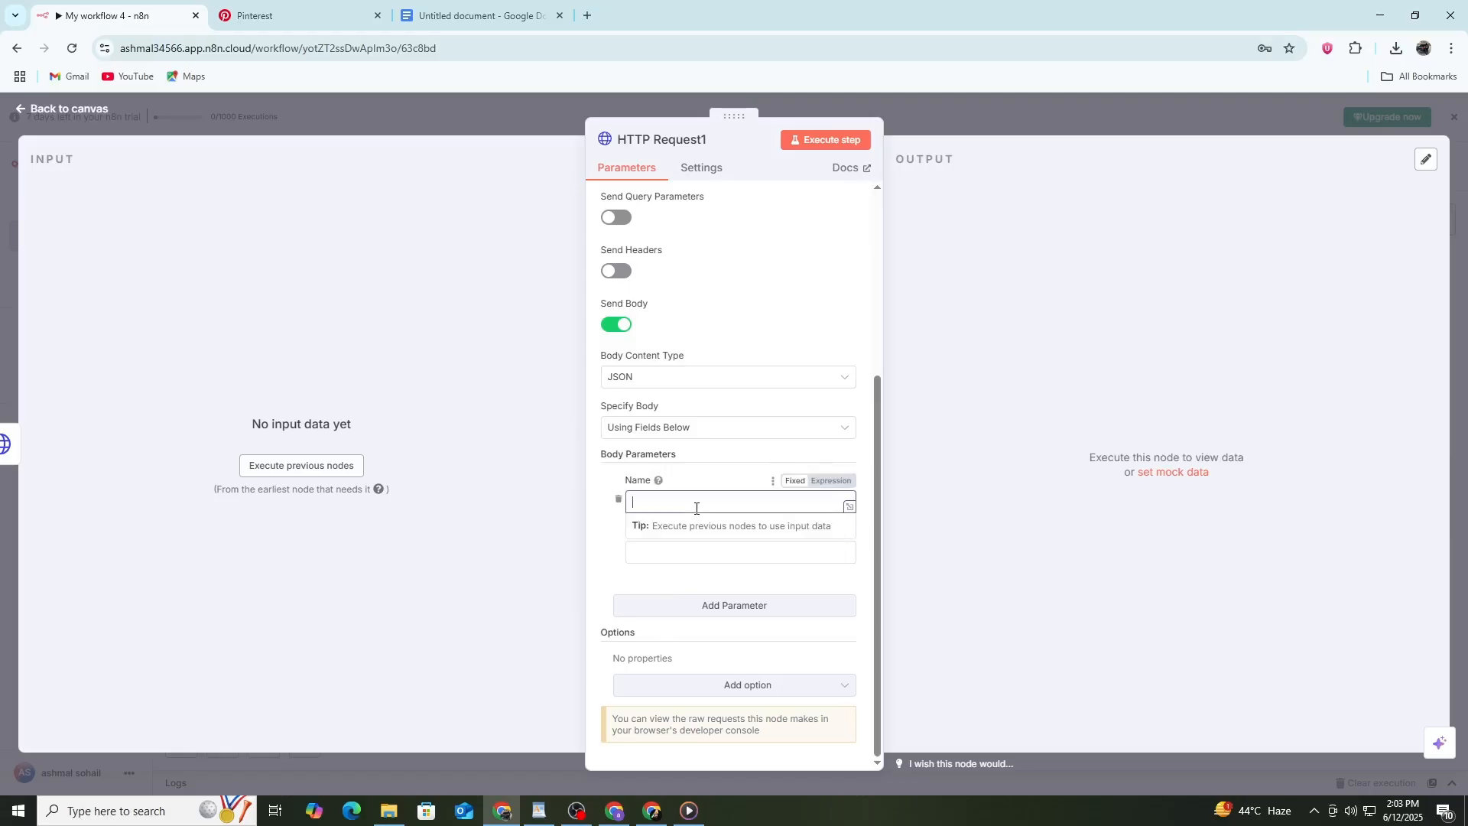
text(id)
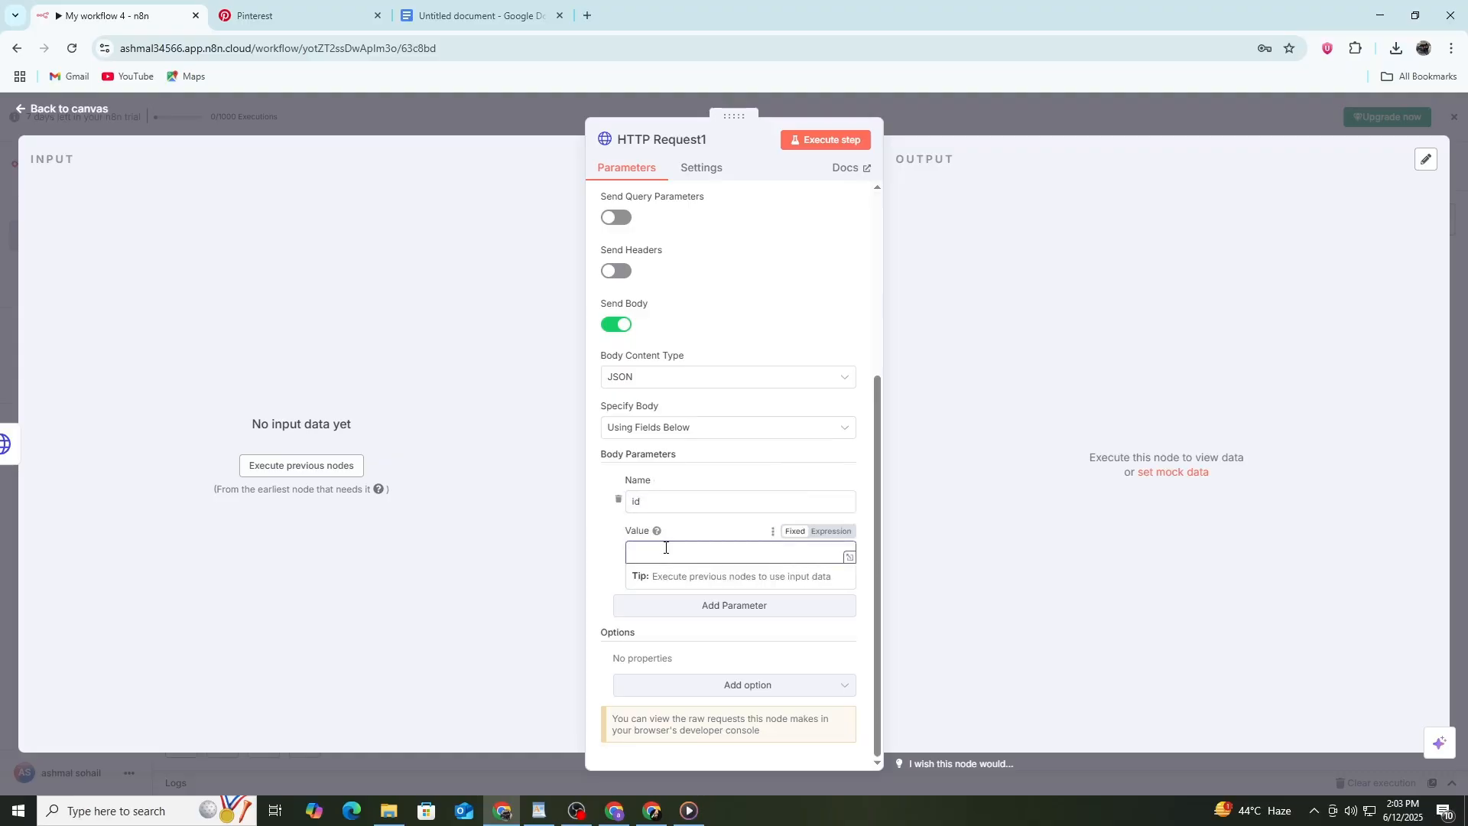
text(1234567890123)
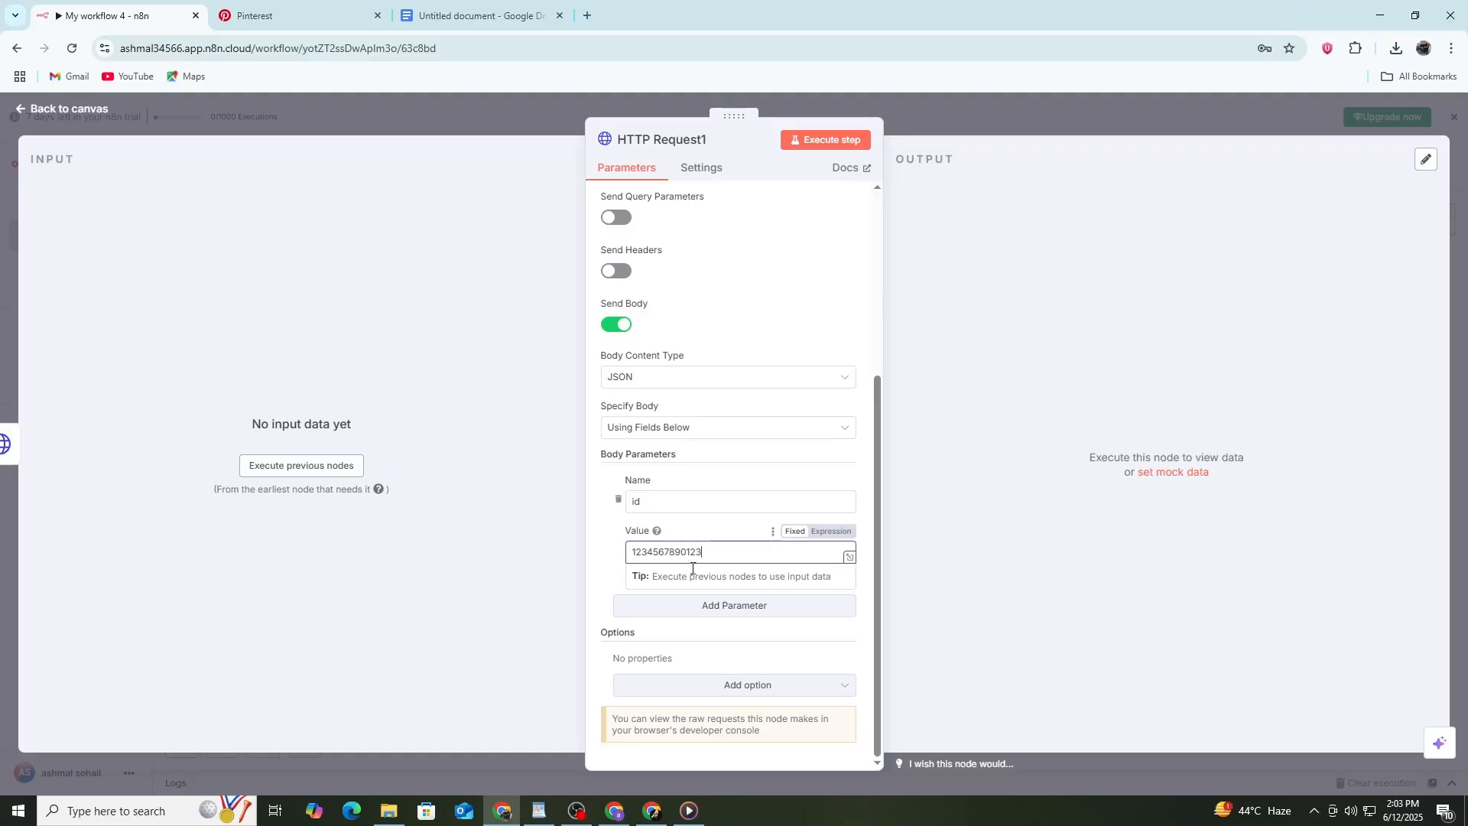
Step: Add body parameter 'new pin' with value 2 and return to the canvas
click(734, 605)
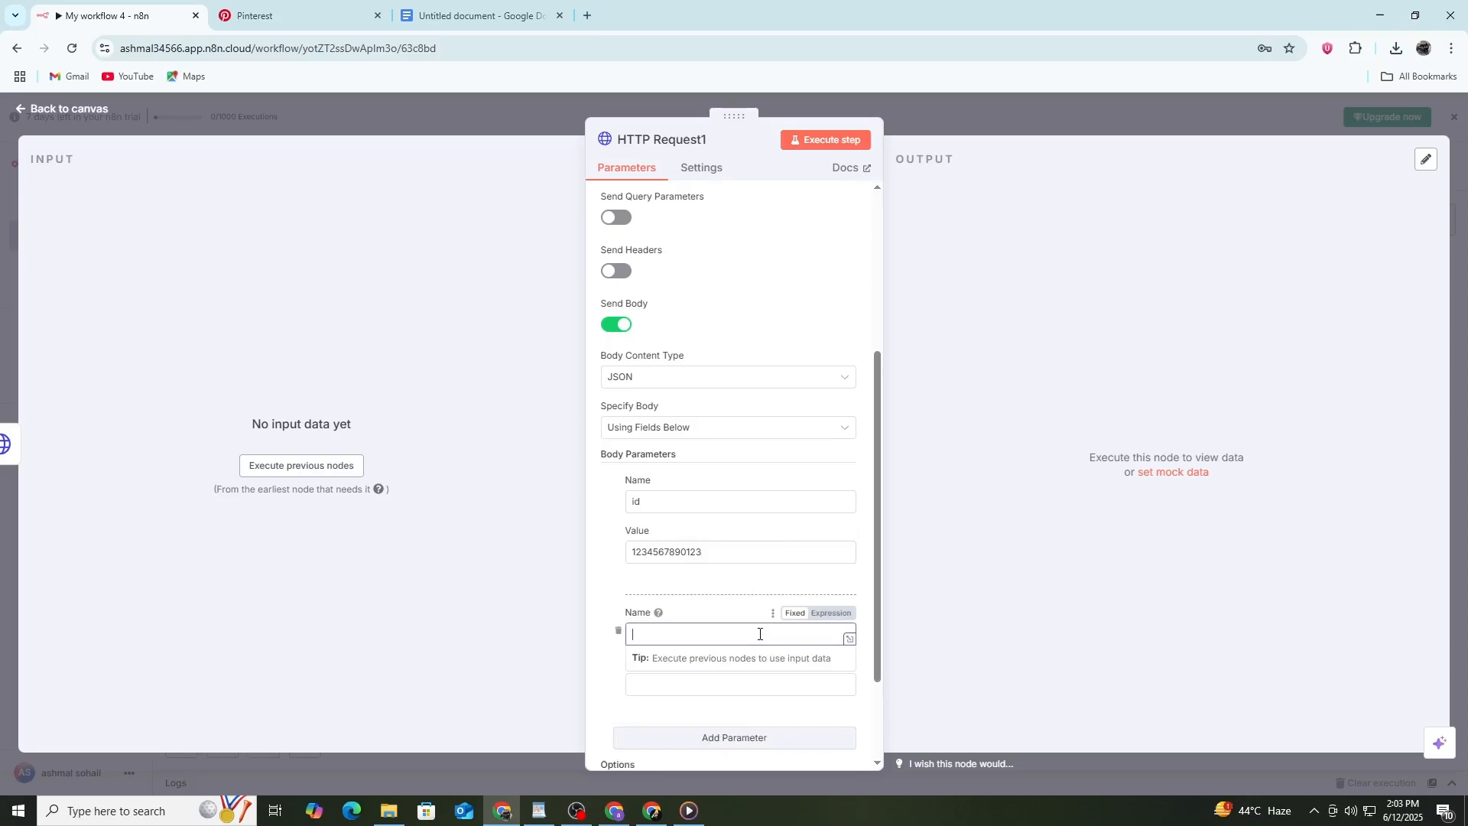
text(new pin)
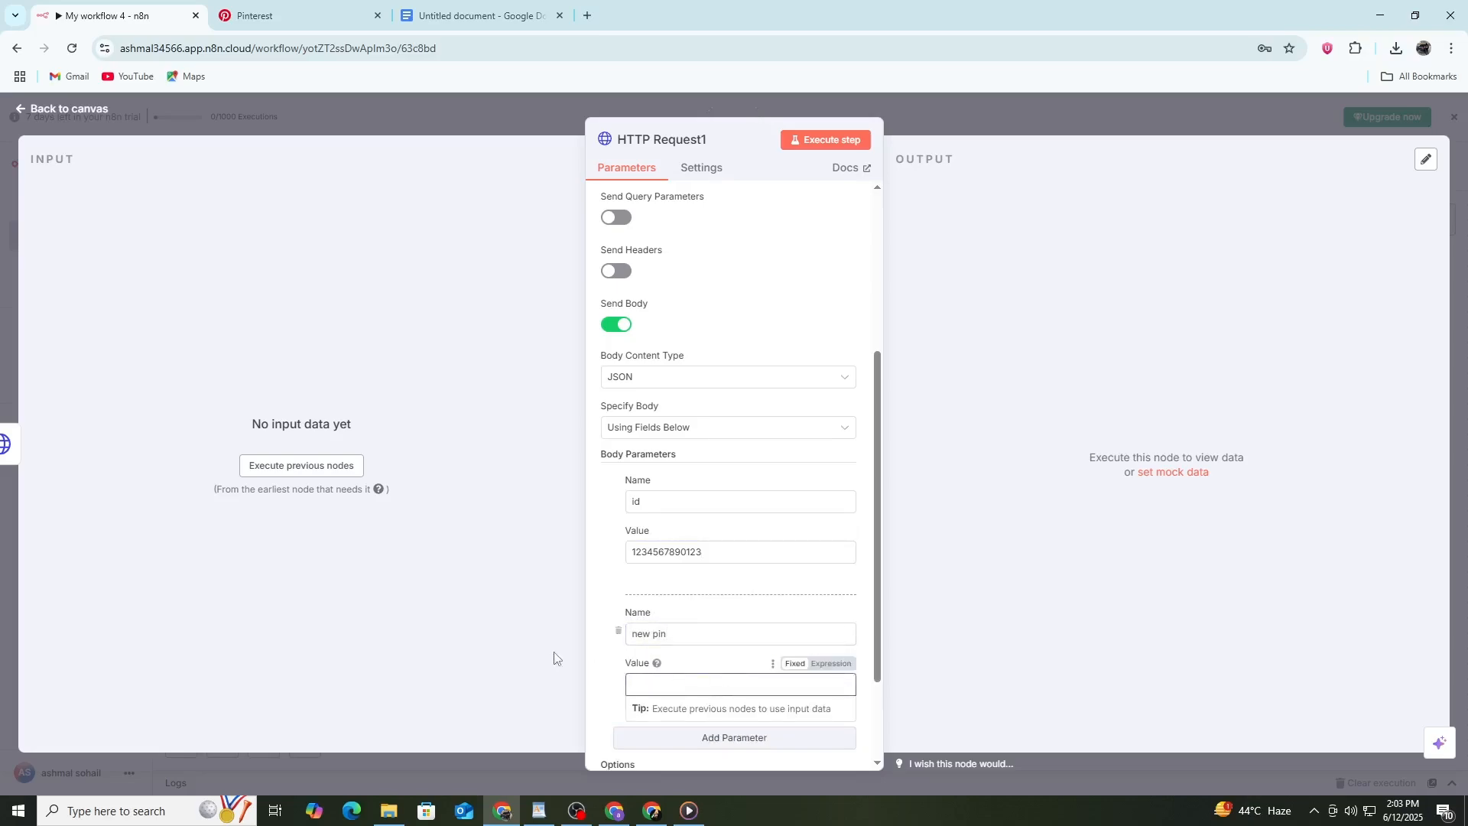
scroll(down, 3)
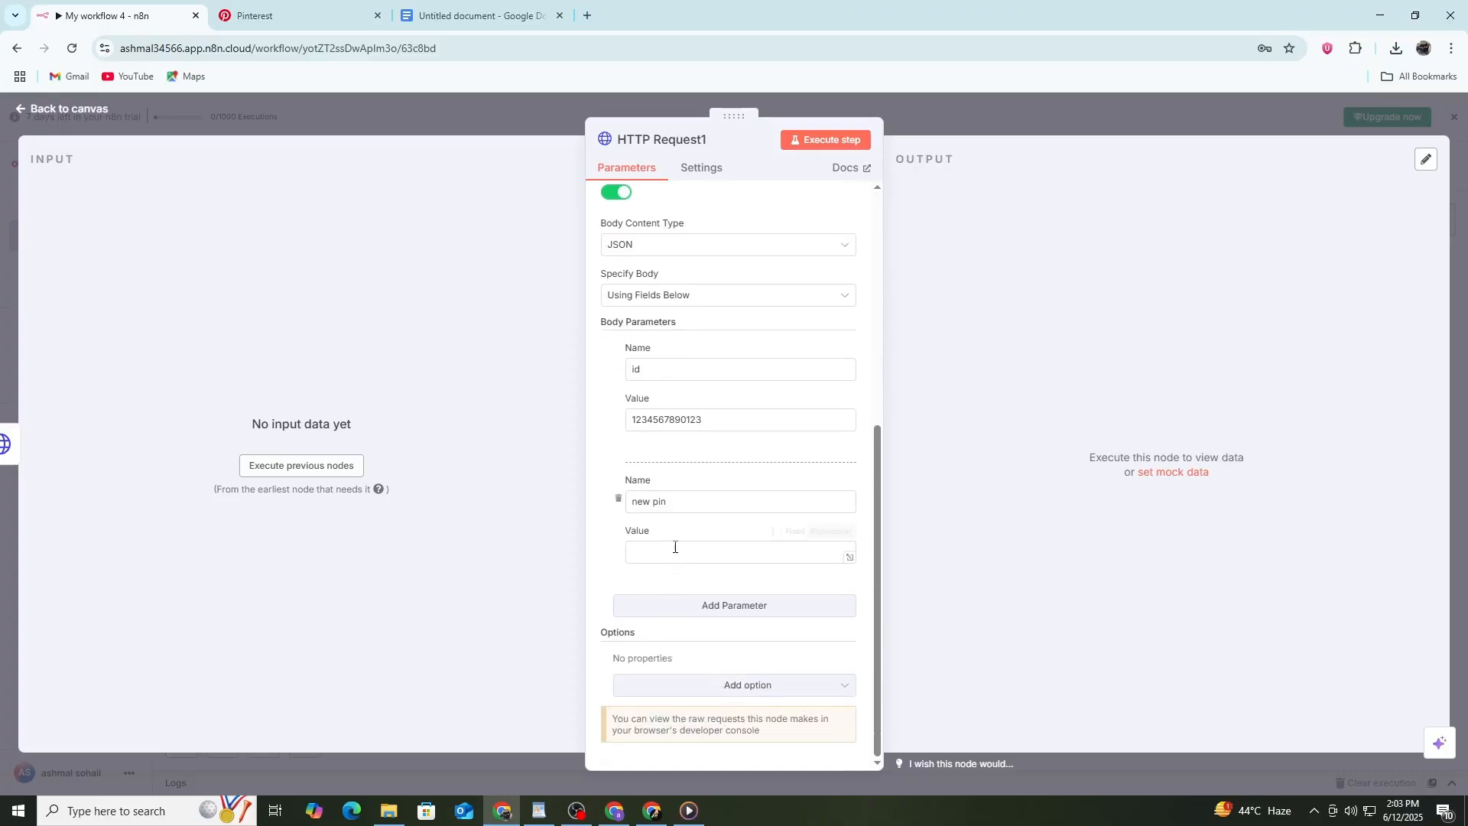
text(2)
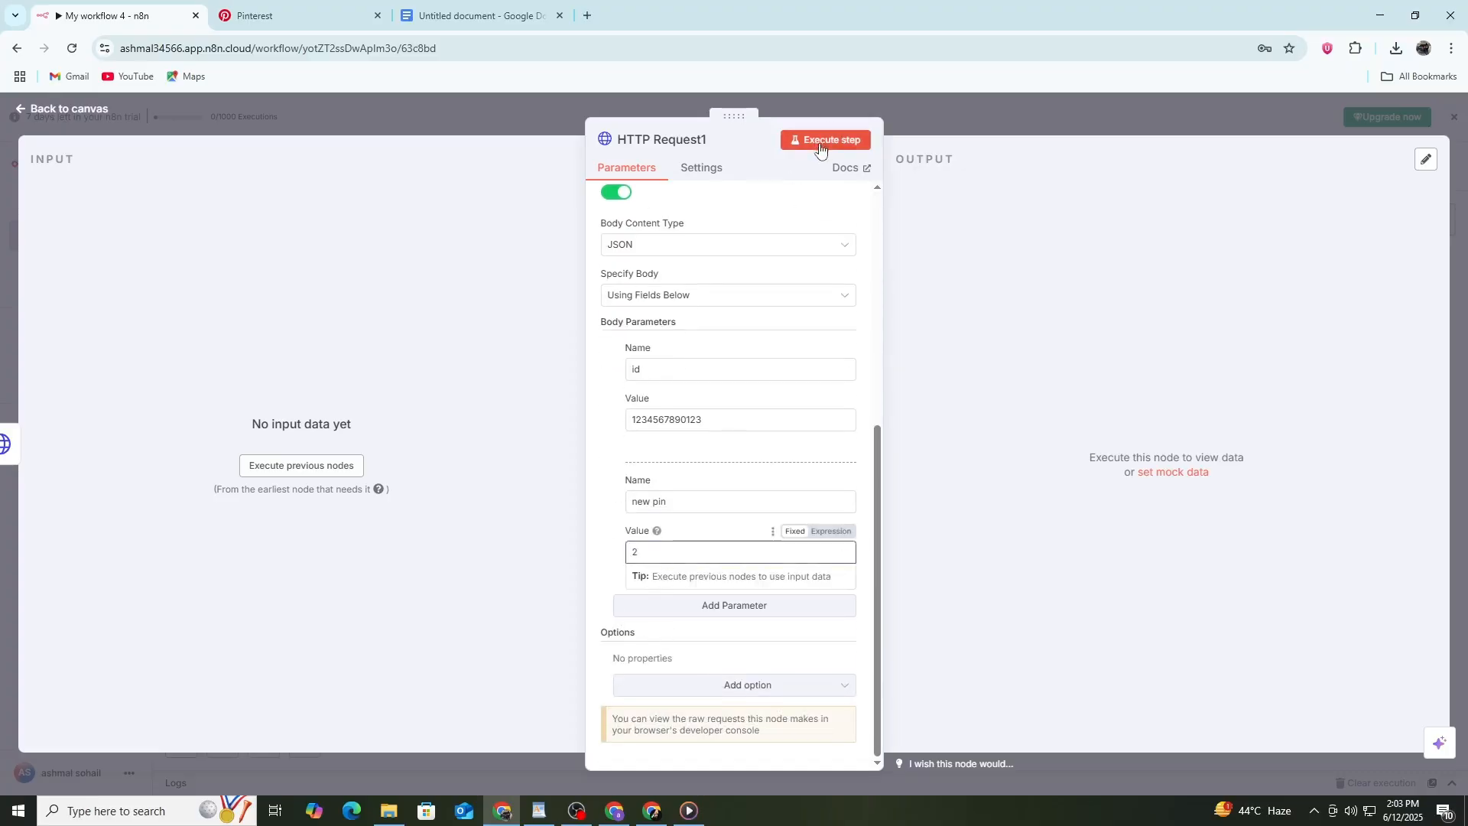
mouse_move(824, 139)
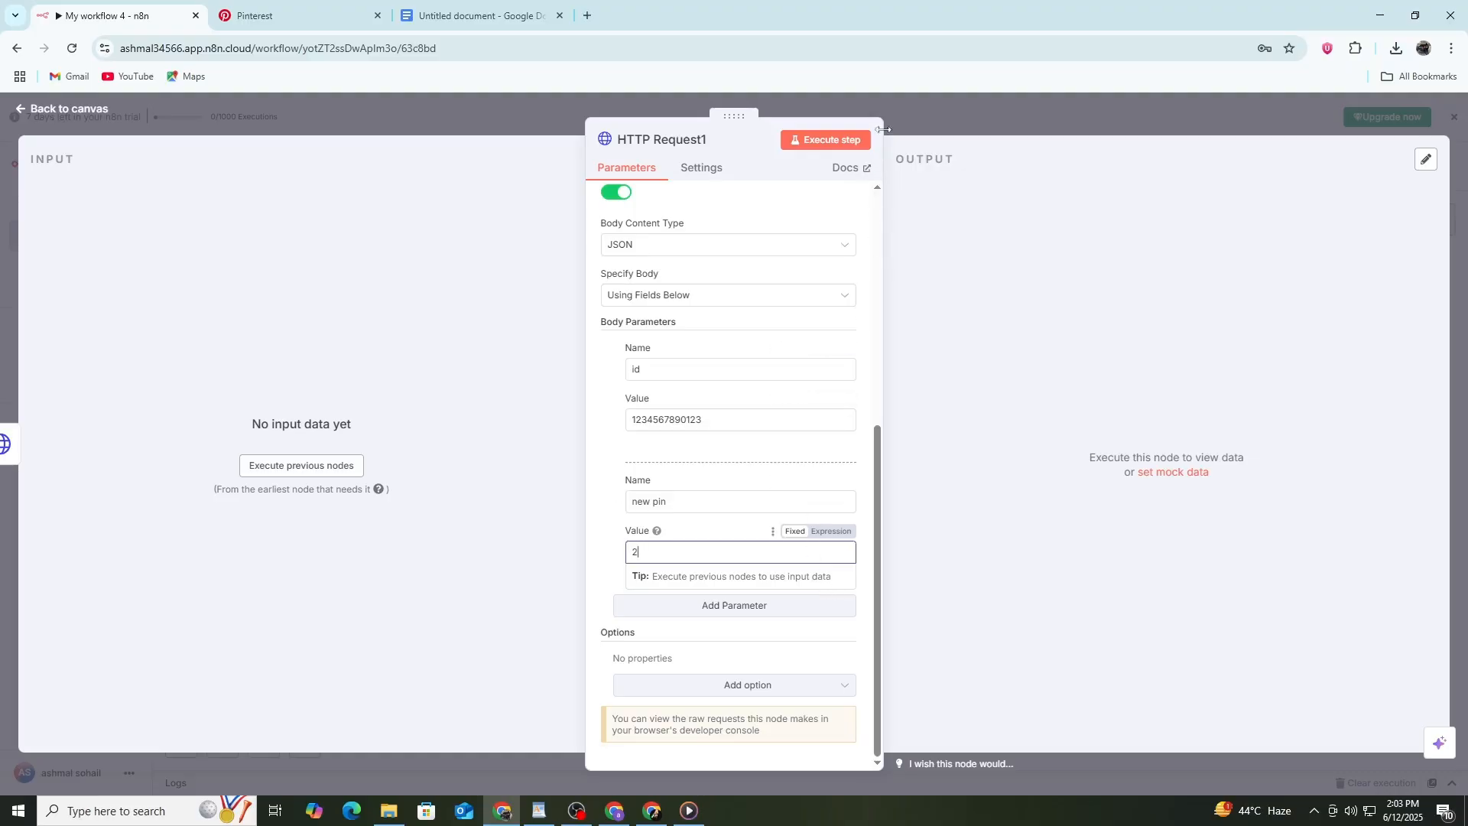
click(59, 109)
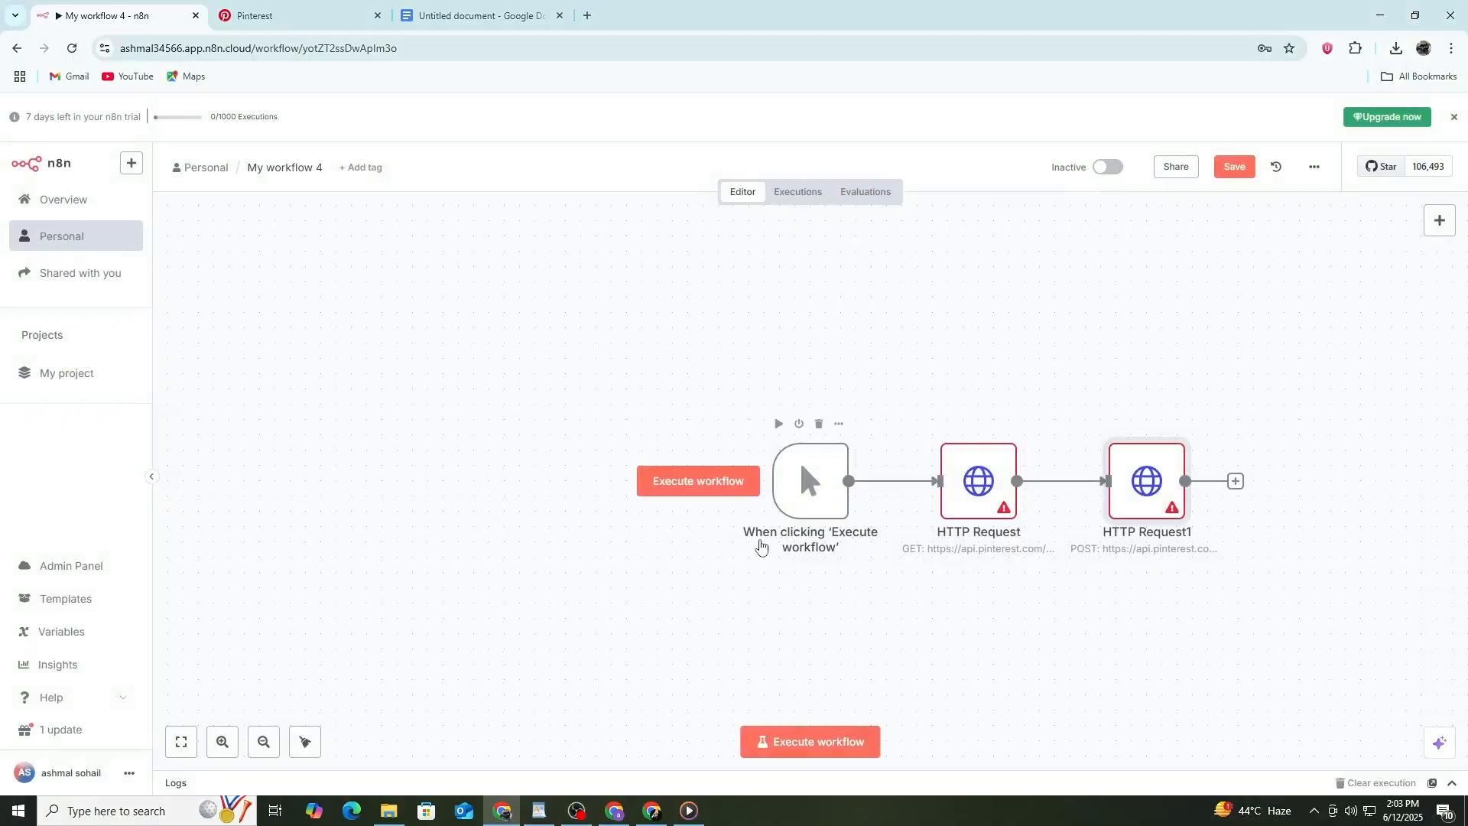
mouse_move(762, 526)
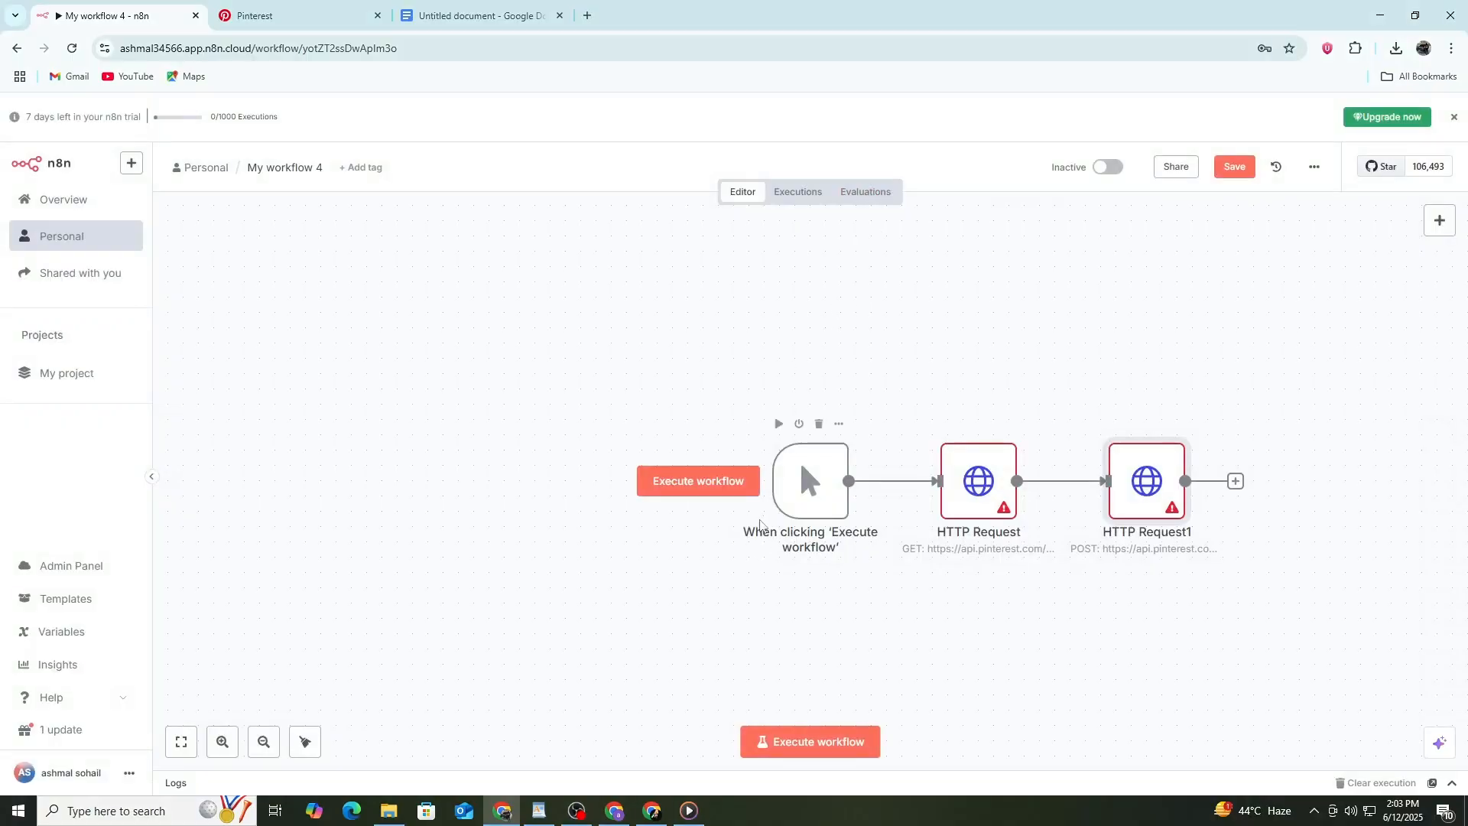